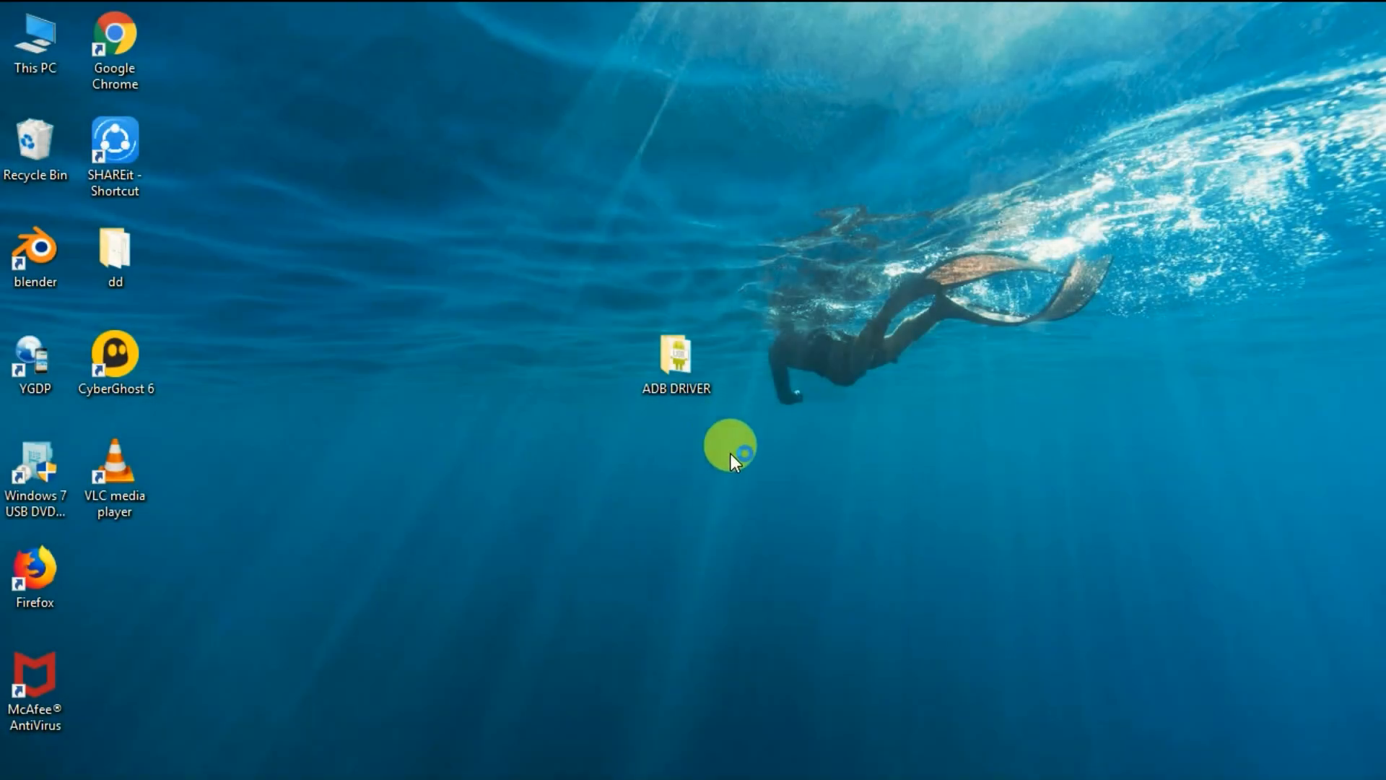
Step: Run ADBDriverInstaller.exe from the ADB DRIVER folder, see the Motorola ADB Device as OK, then close it
click(674, 358)
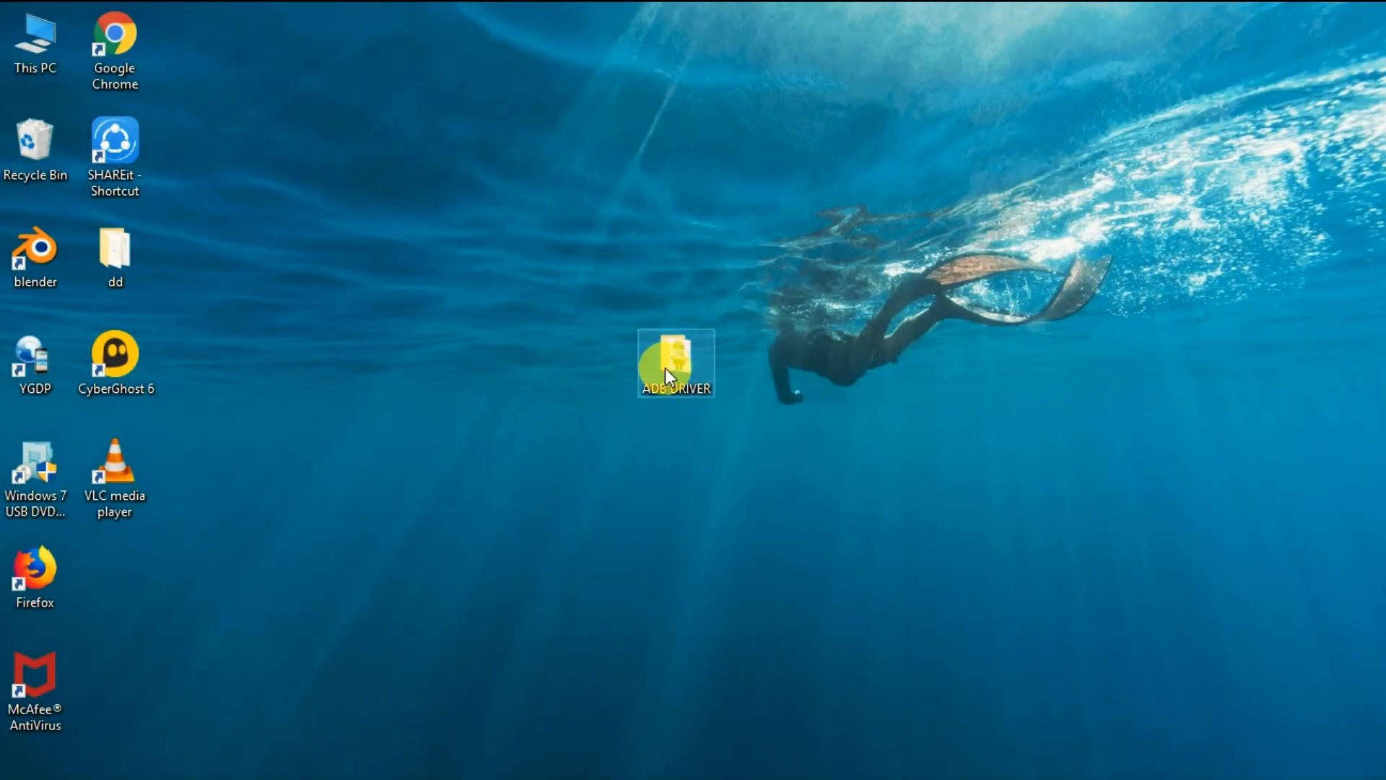
double_click(675, 362)
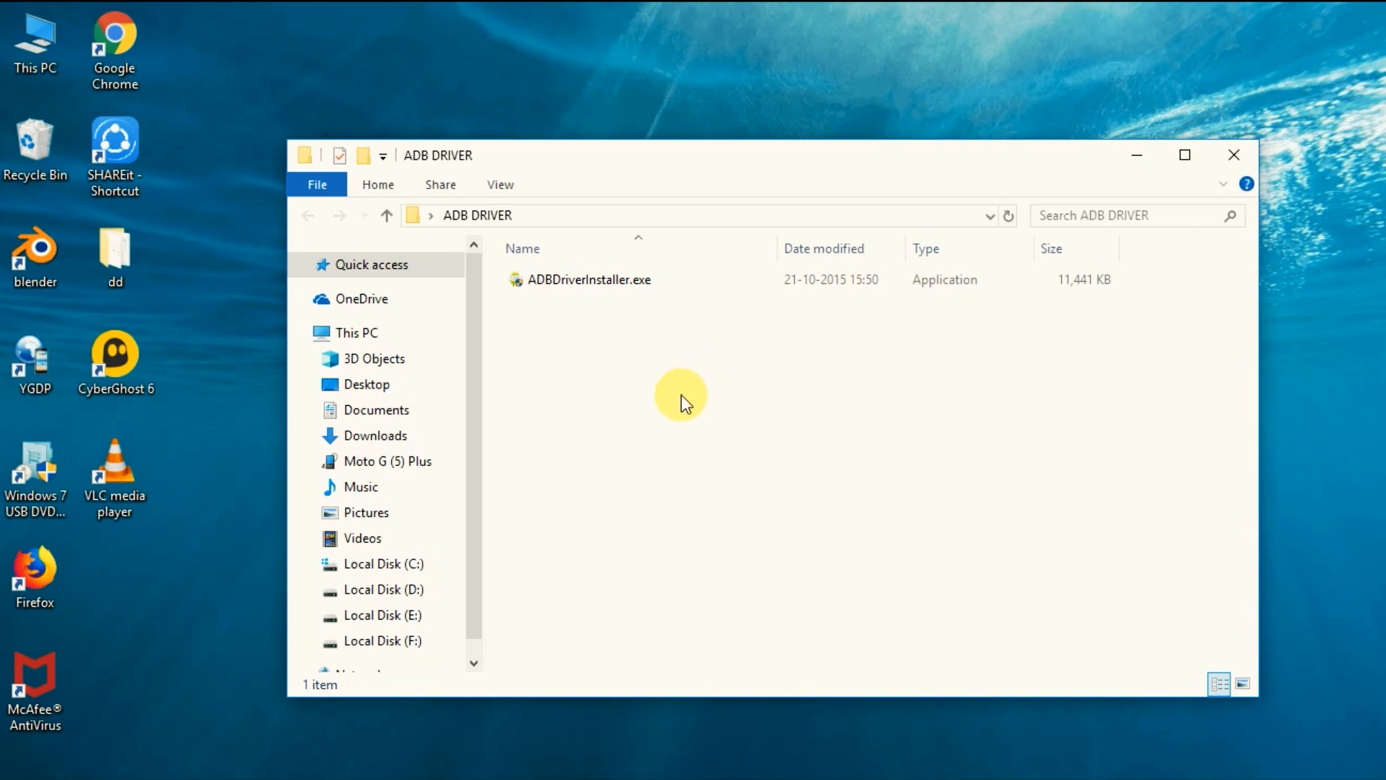
double_click(589, 279)
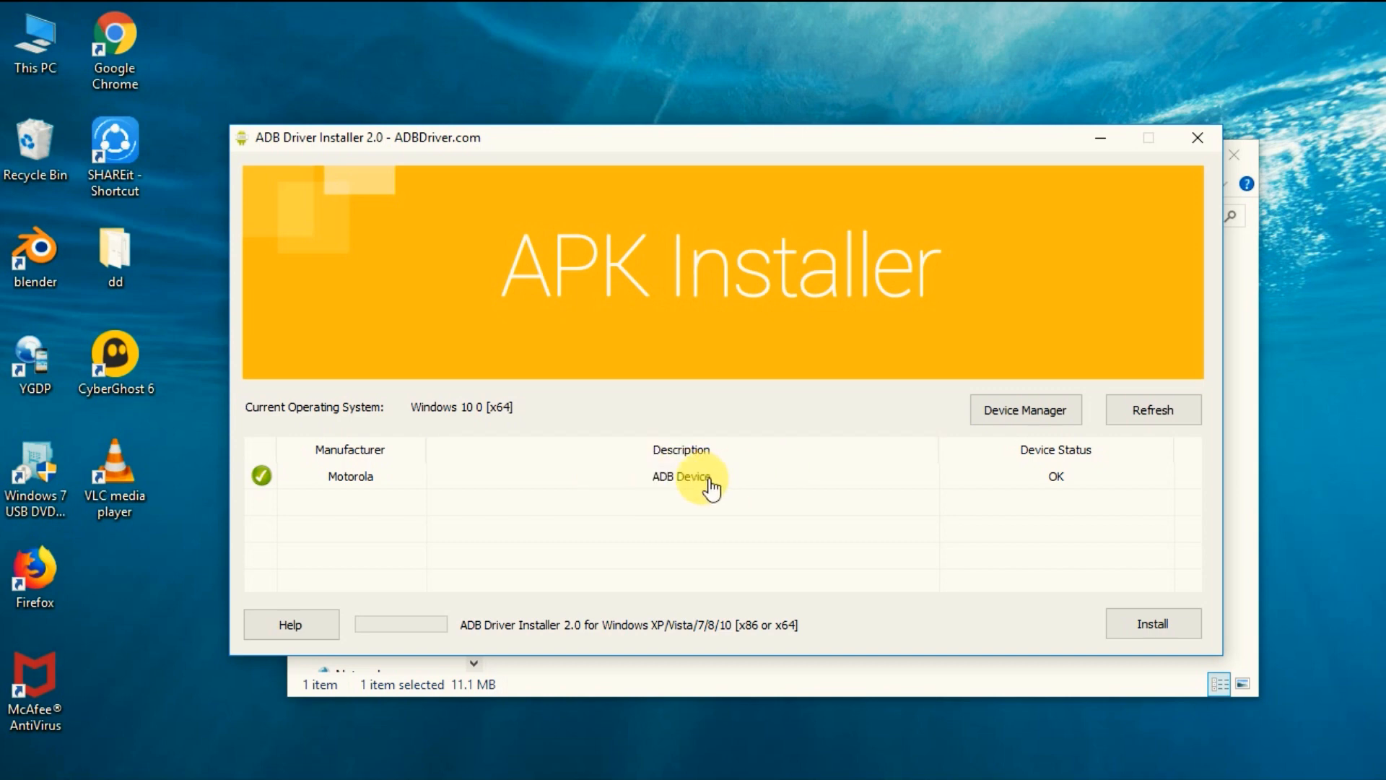
mouse_move(825, 493)
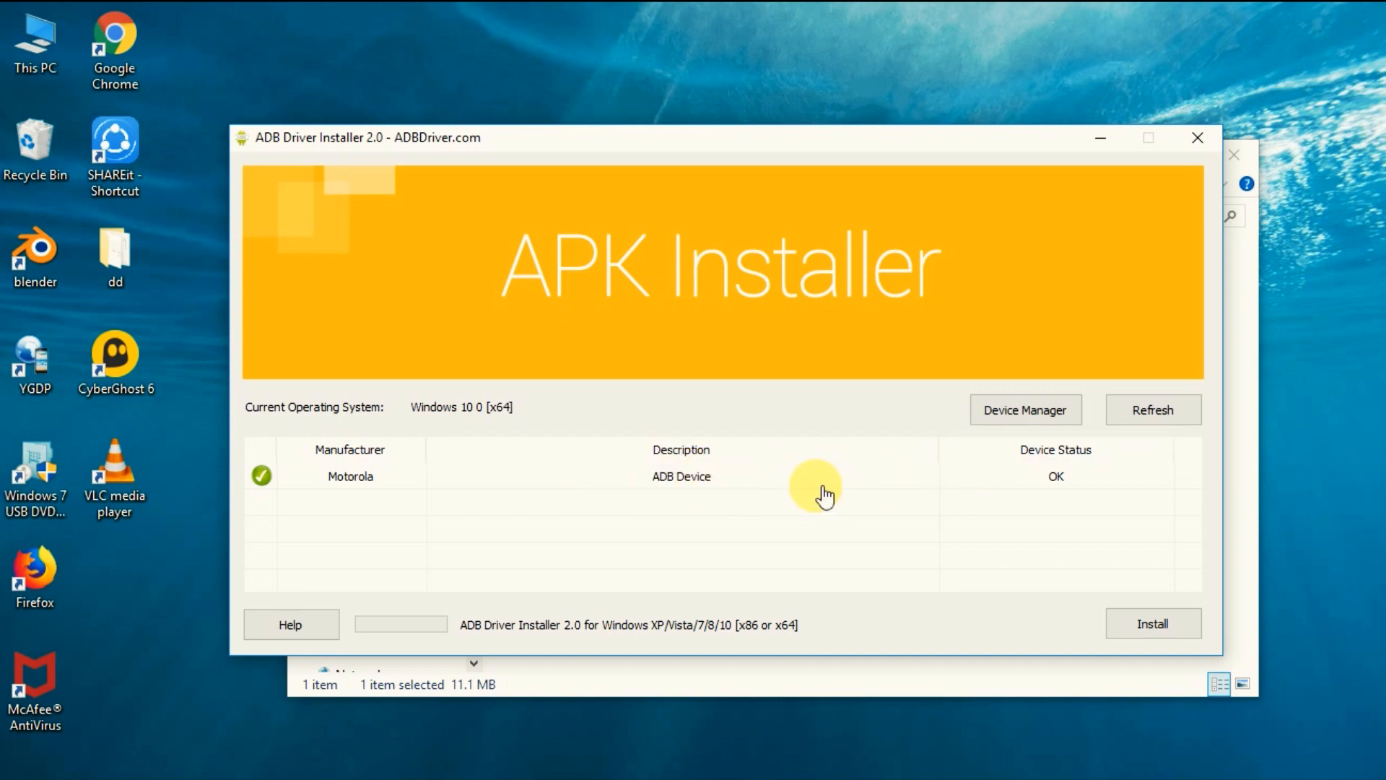
mouse_move(1030, 639)
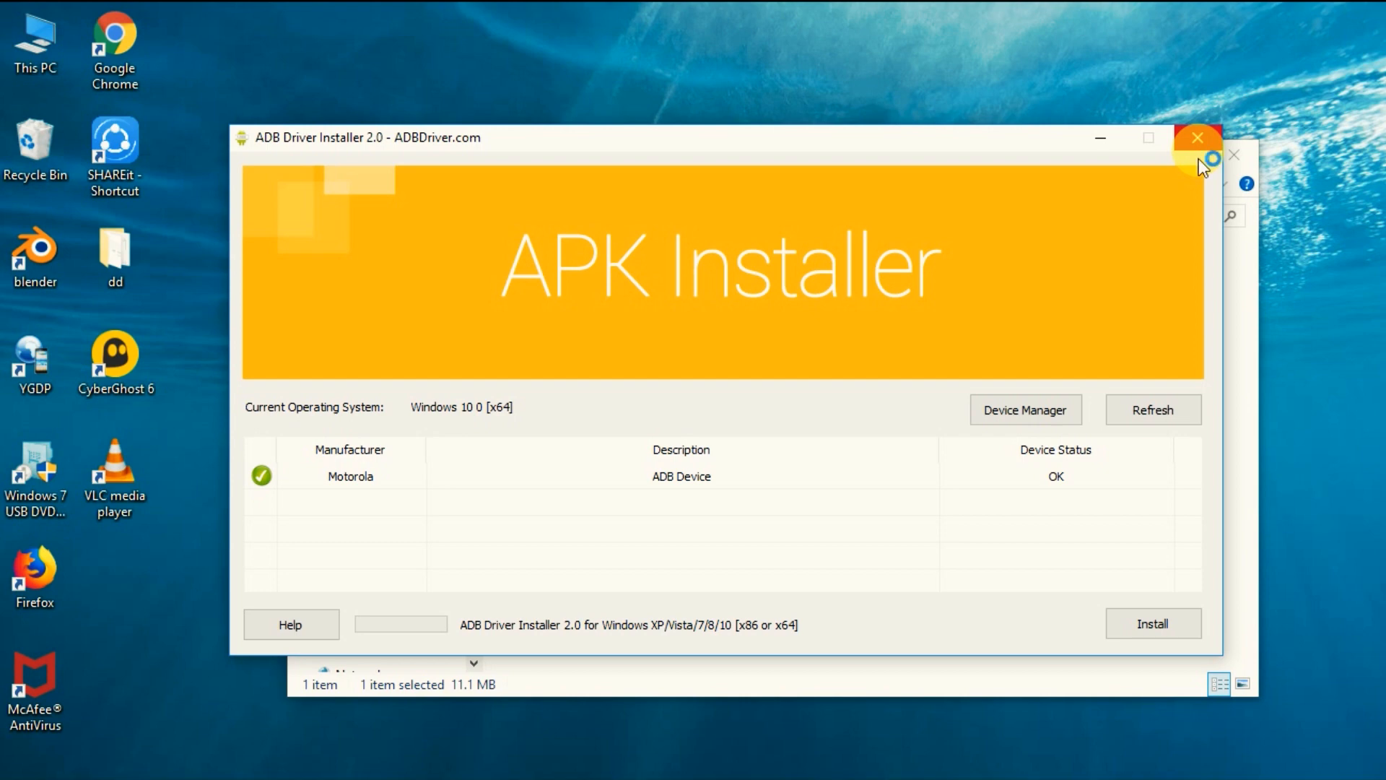
click(1197, 138)
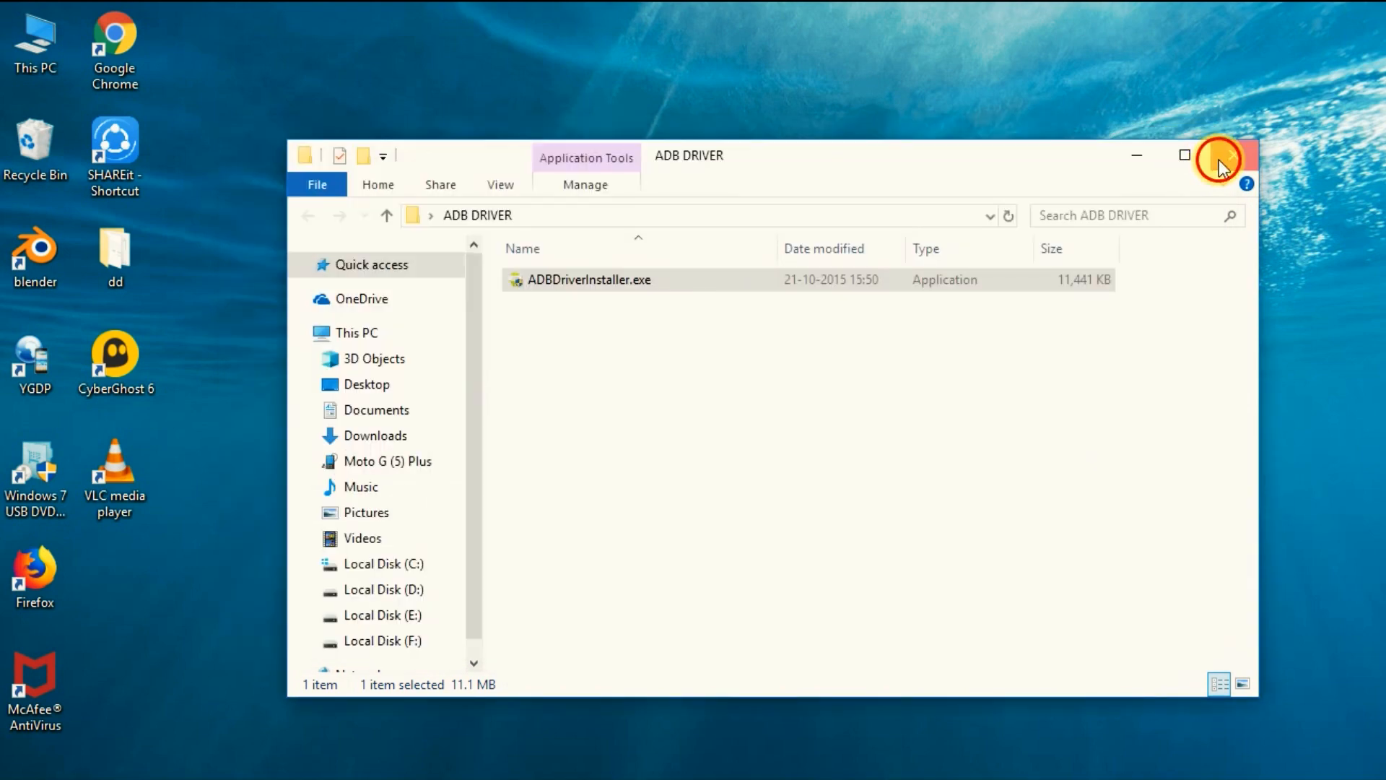
Step: Search Google for scrcpy, reach the Genymobile/scrcpy GitHub page and scroll to the Windows archives
click(1222, 156)
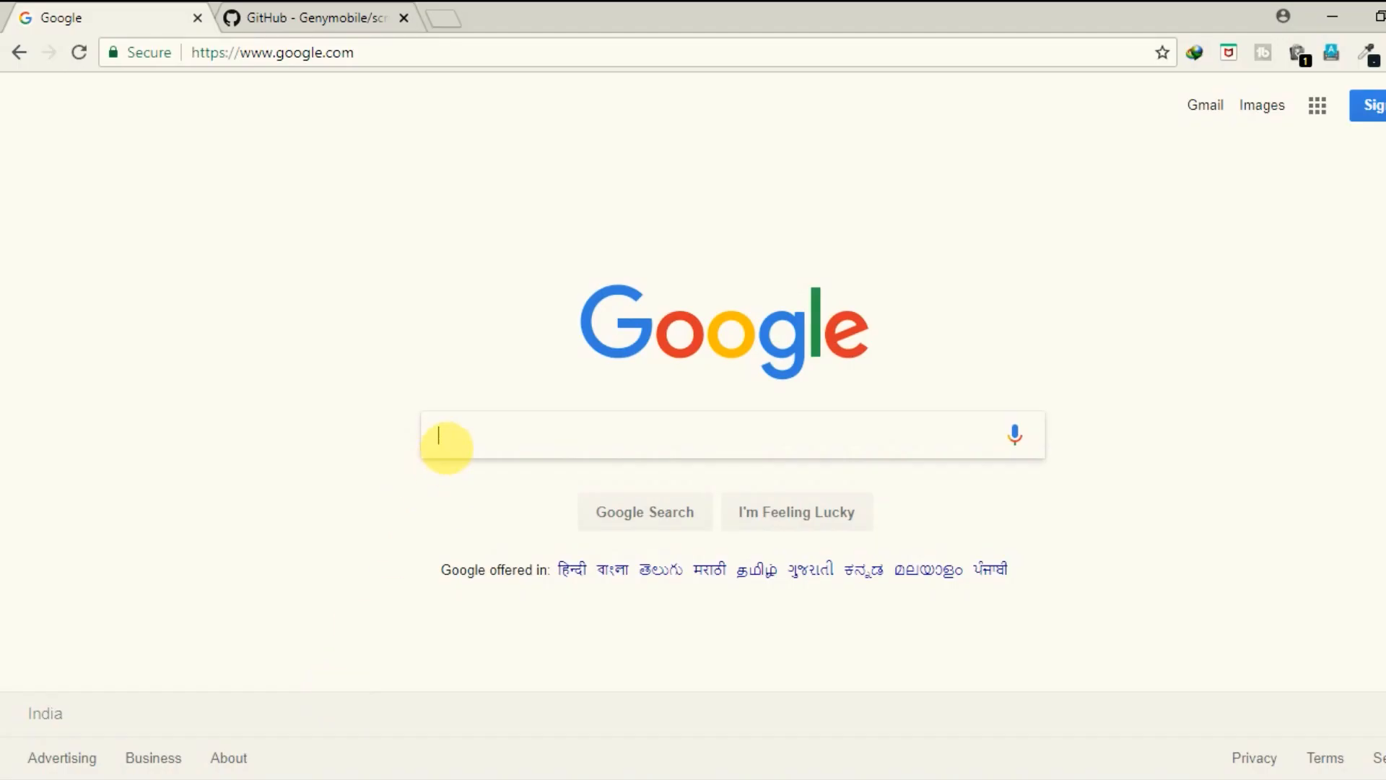
text(scrcpy)
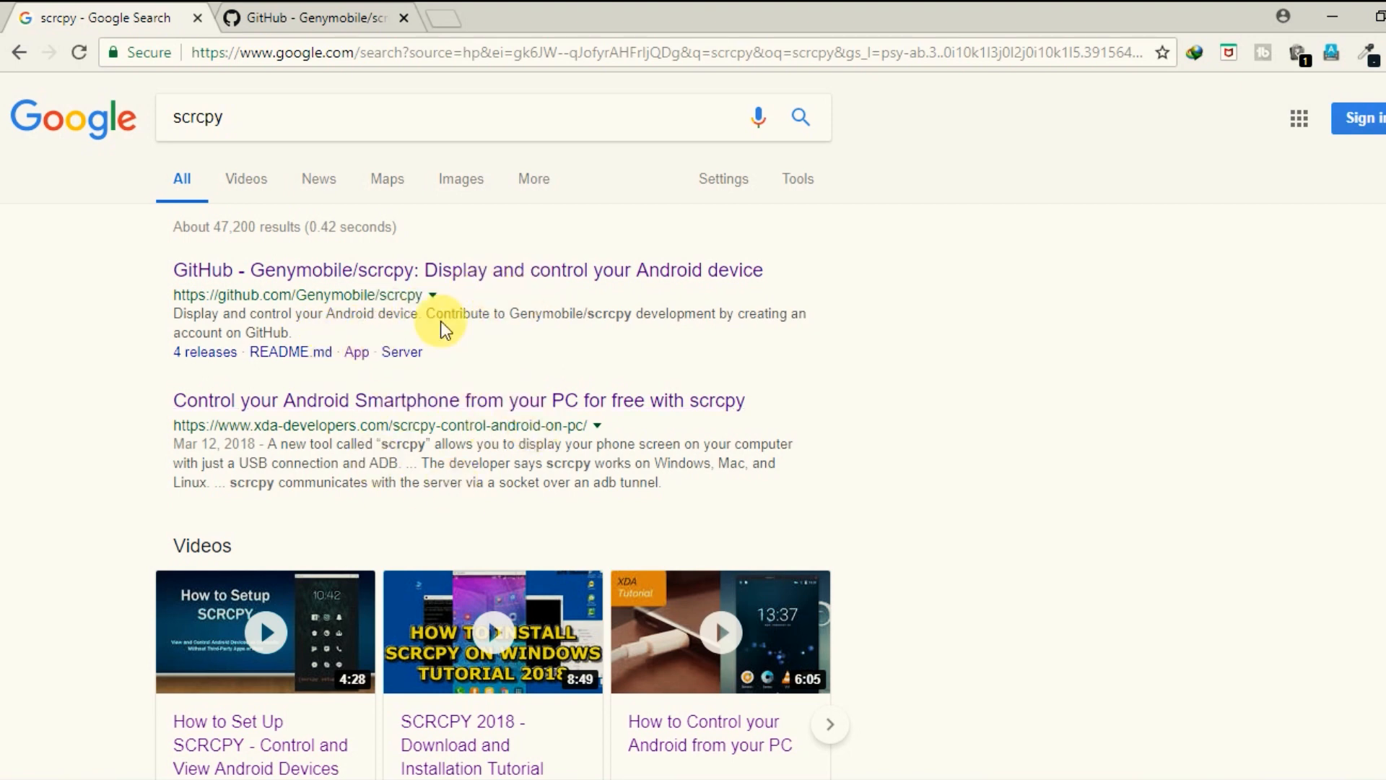
click(466, 271)
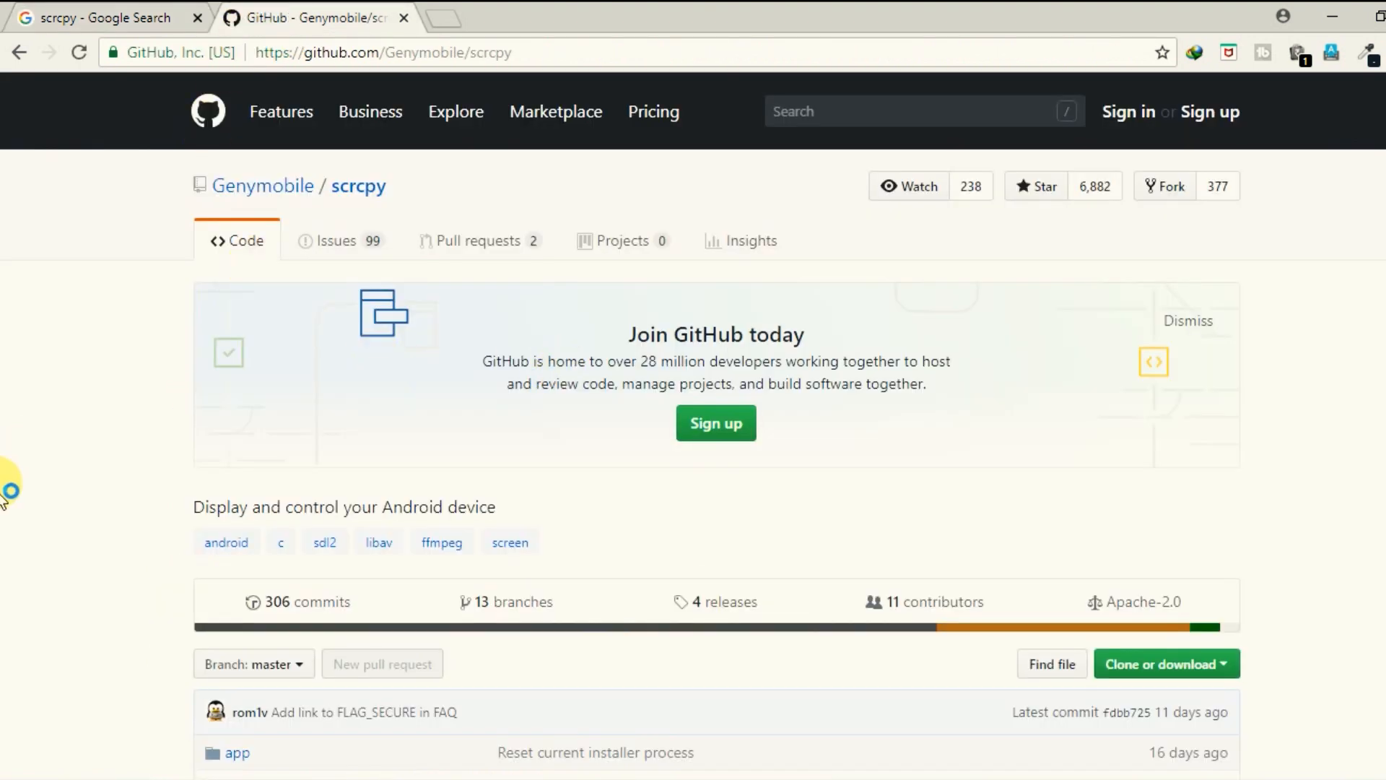
scroll(down, 3)
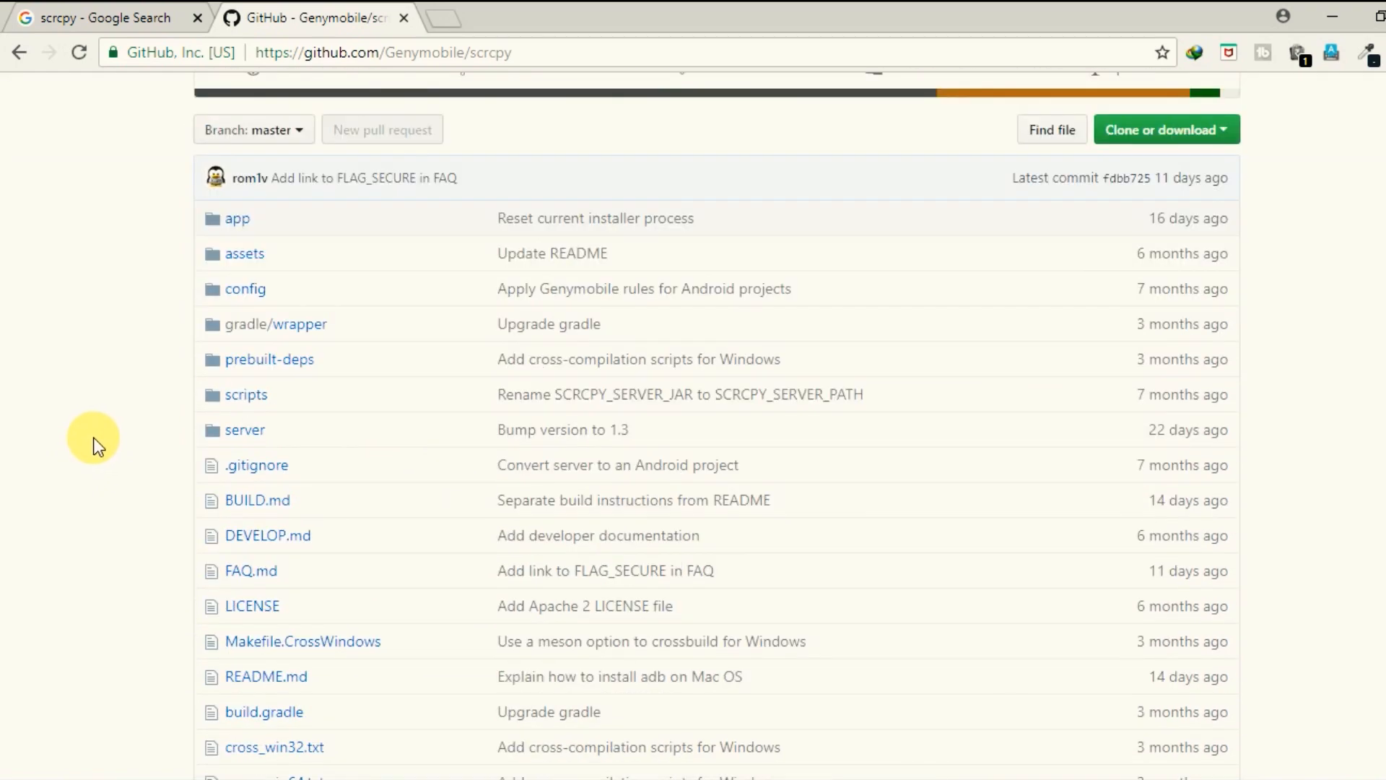
scroll(down, 3)
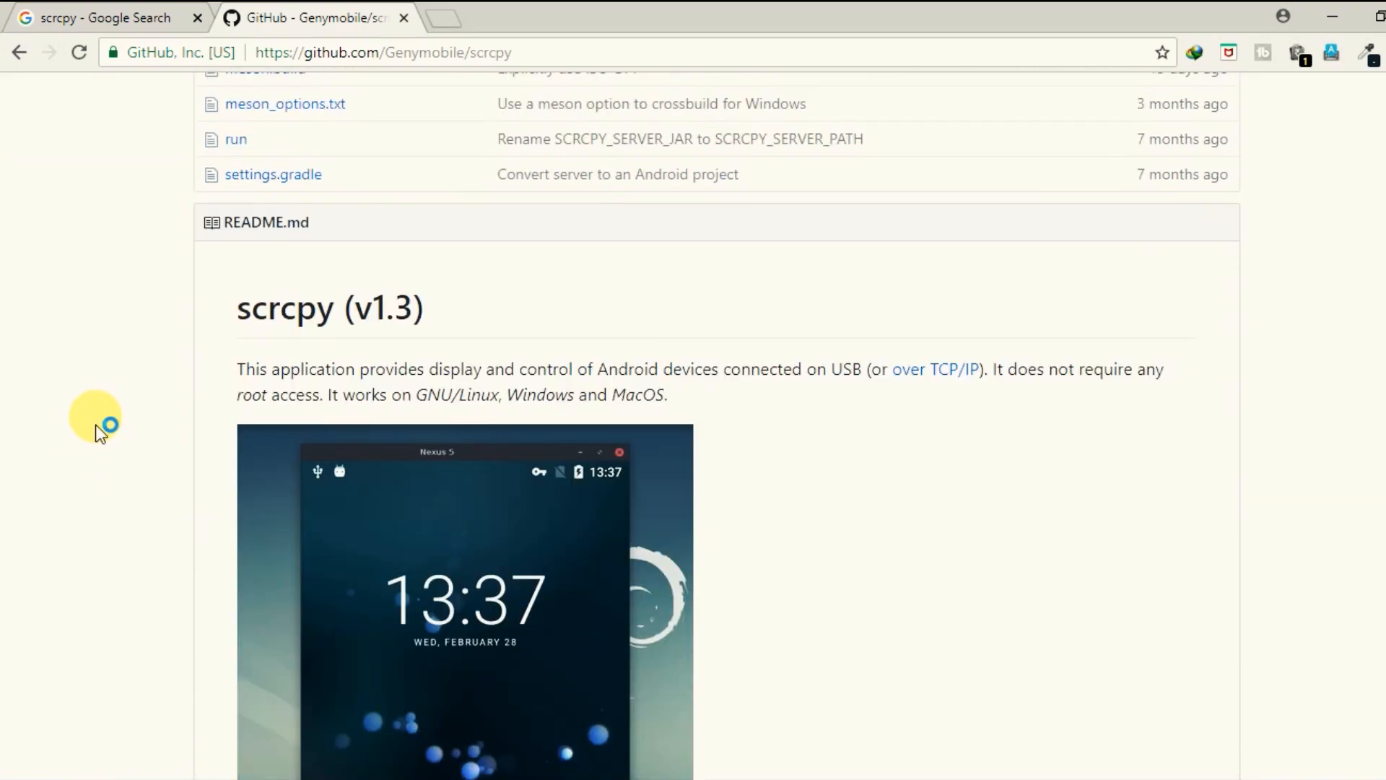
scroll(down, 3)
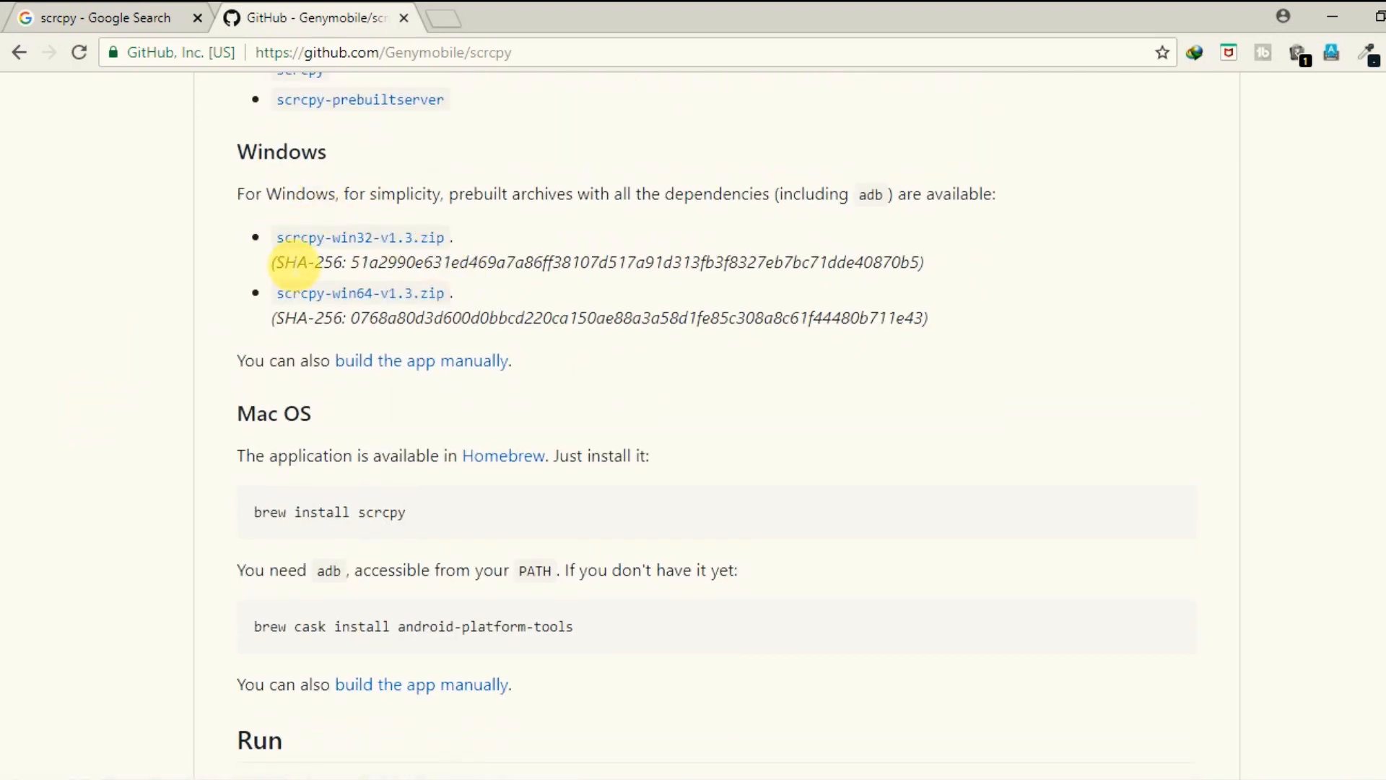
mouse_move(577, 228)
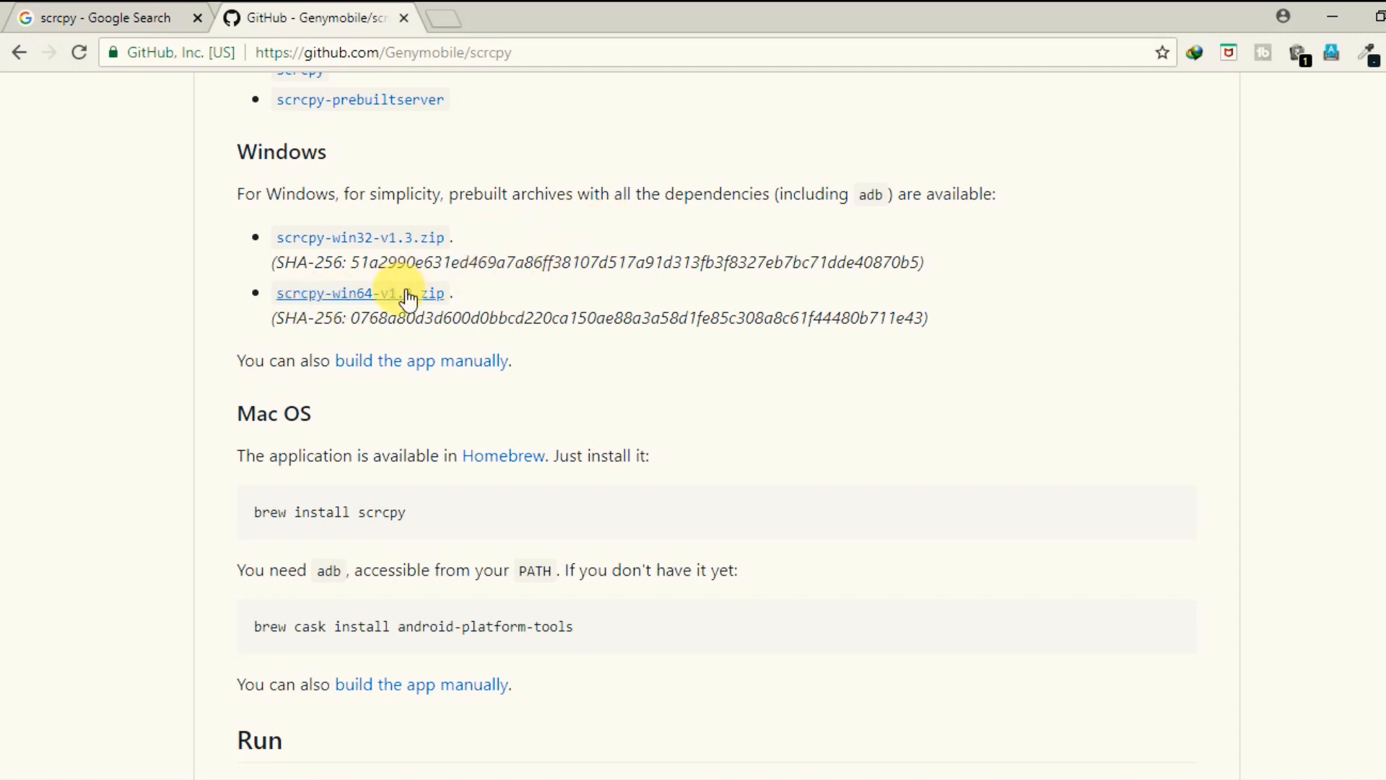
Step: Download scrcpy-win64-v1.3.zip via IDM and open the extracted scrcpy-win64 folder with scrcpy.exe and adb.exe
click(360, 293)
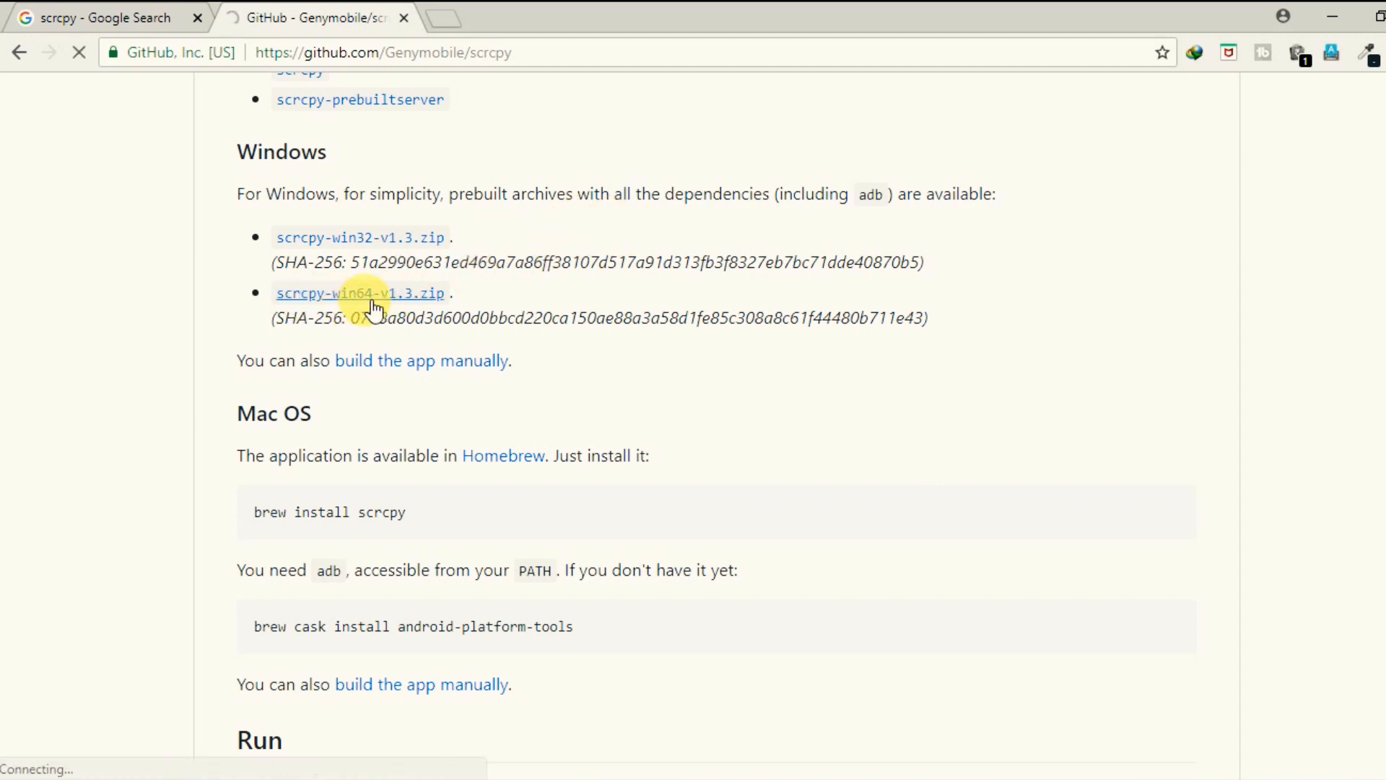
click(359, 293)
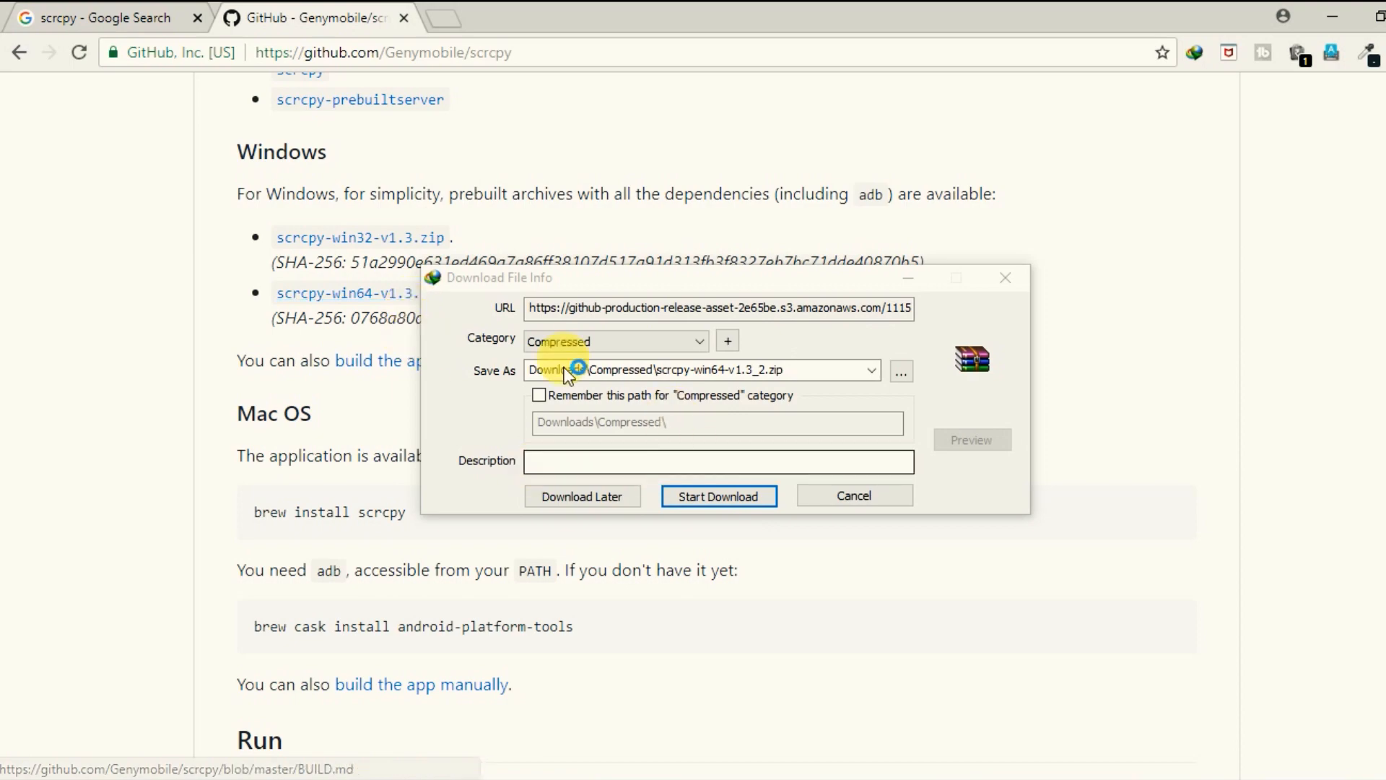
click(718, 496)
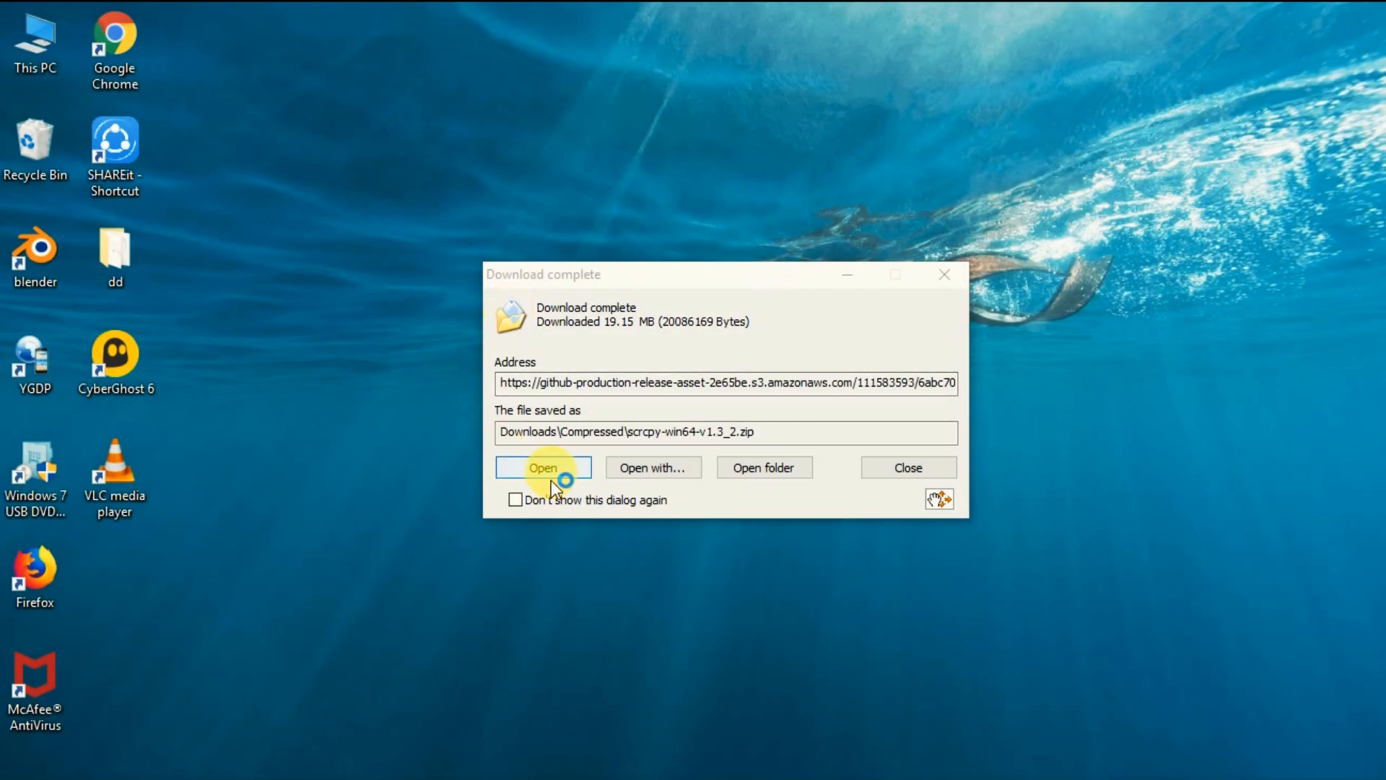
click(542, 467)
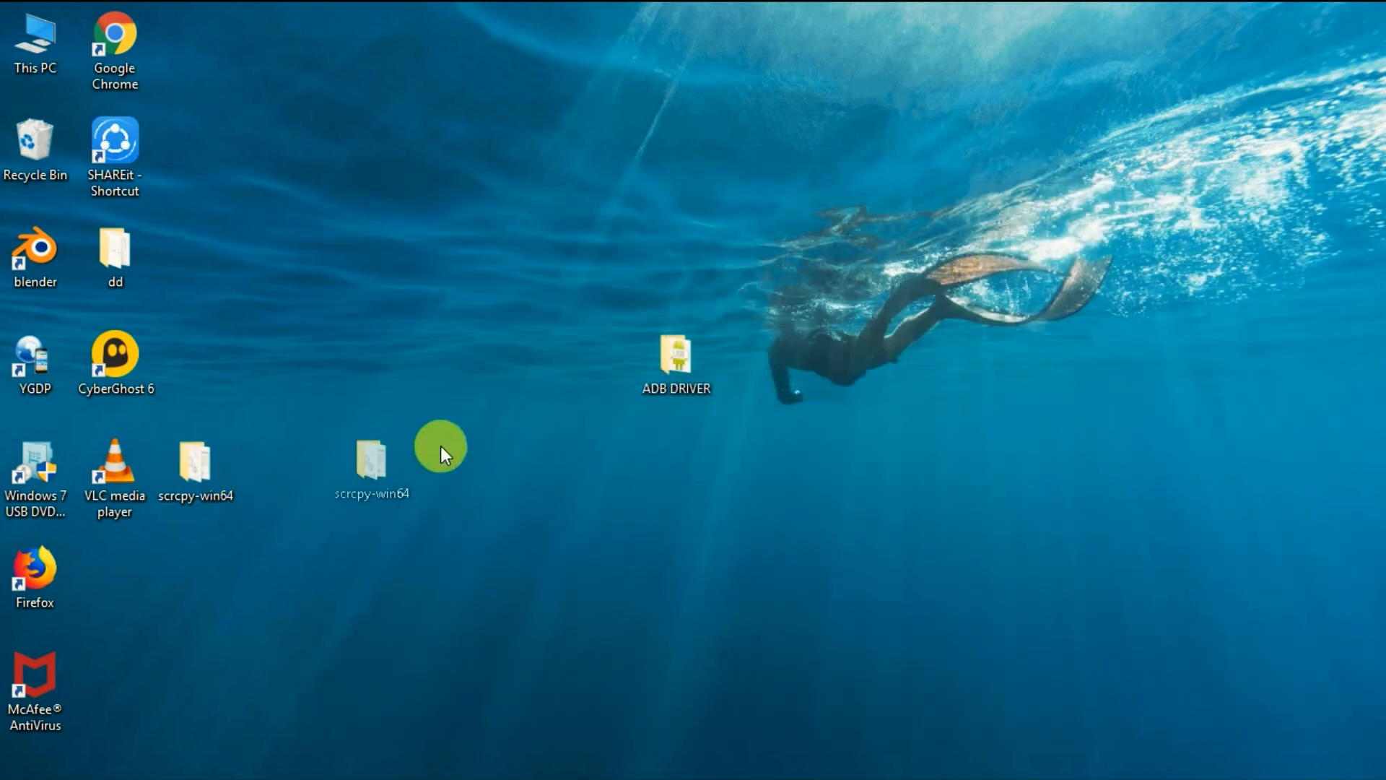
double_click(371, 453)
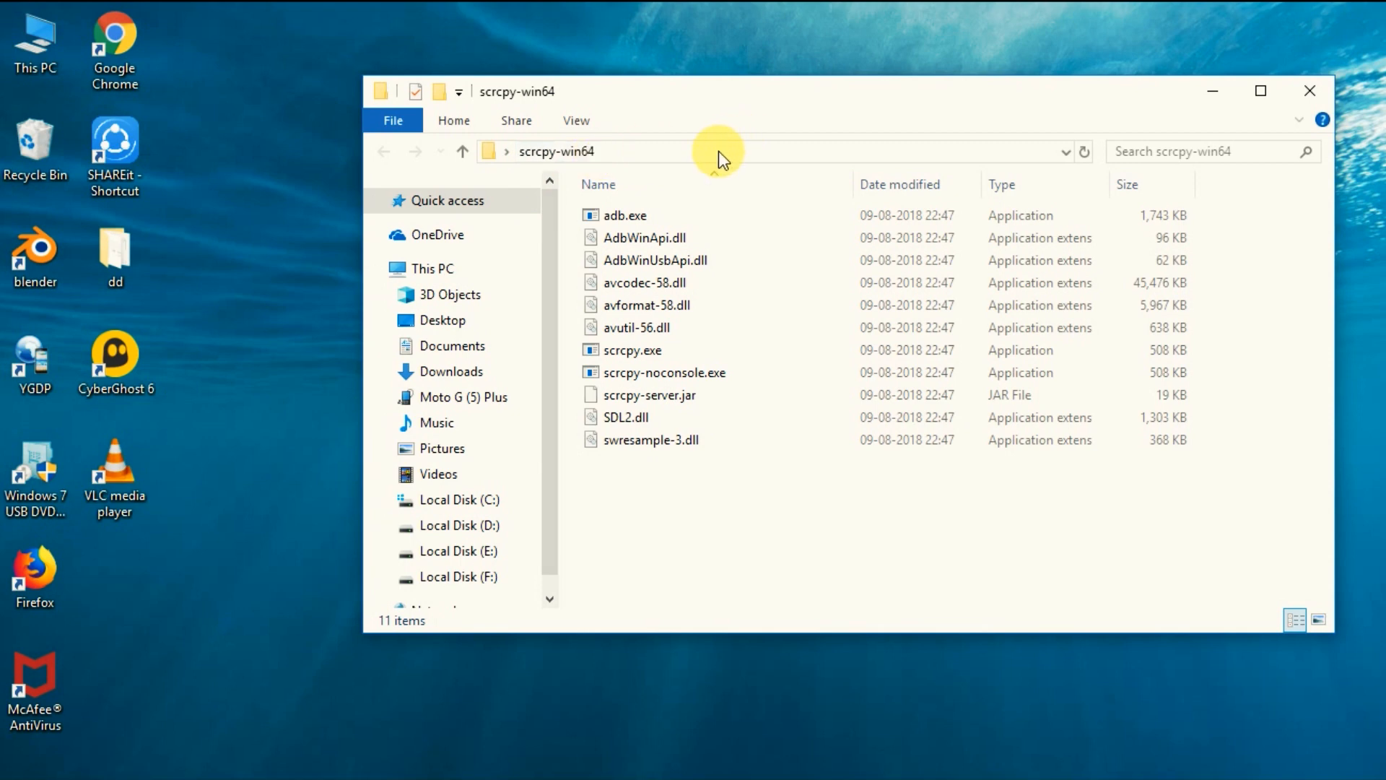
click(34, 44)
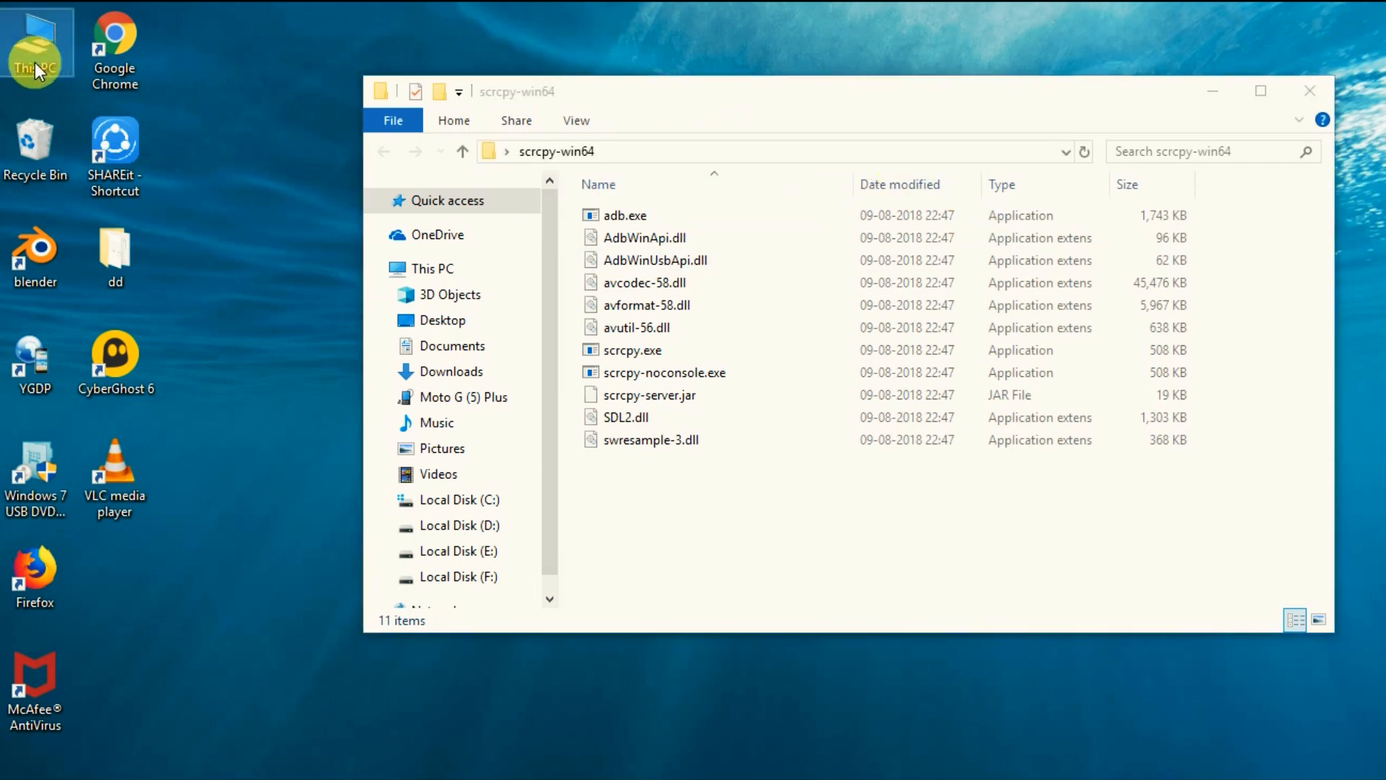
Step: Reach Environment Variables through This PC Properties and Advanced system settings
right_click(35, 44)
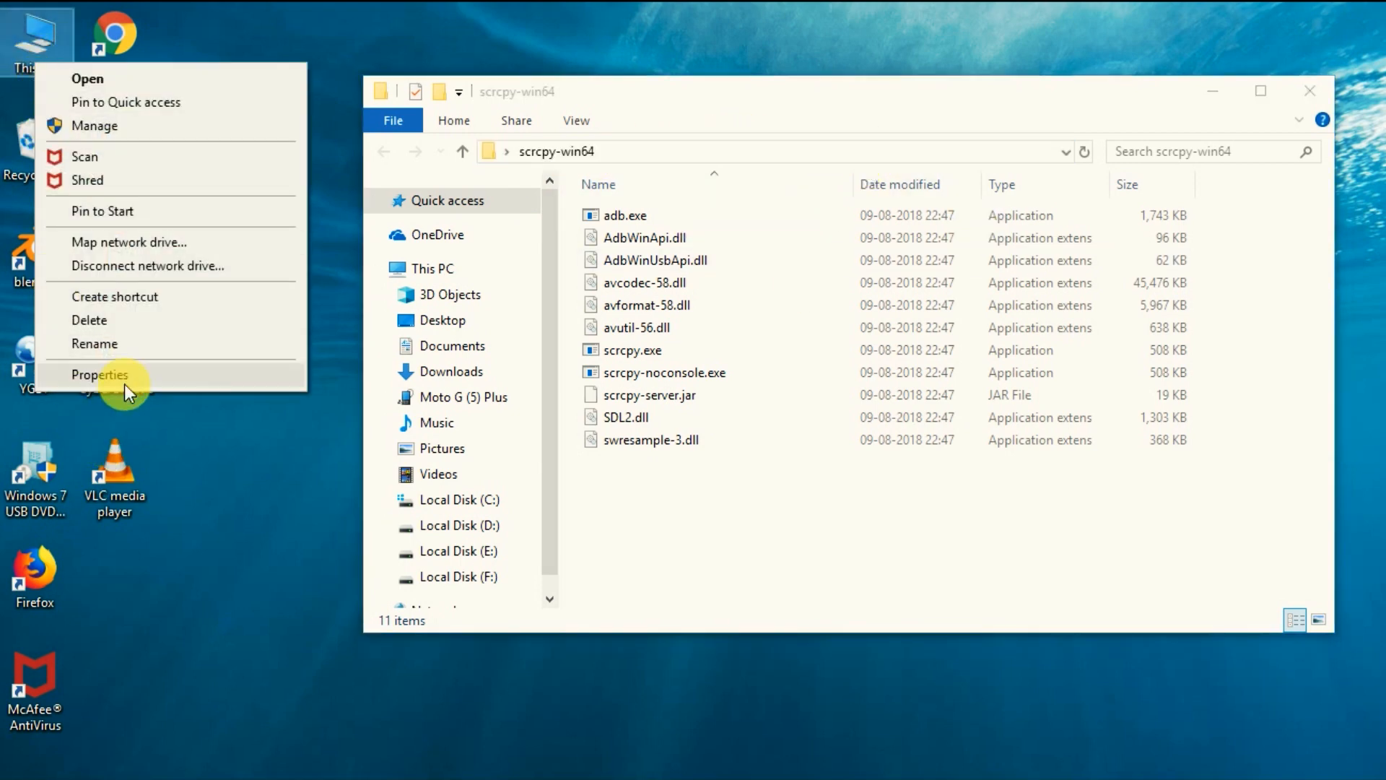
click(100, 374)
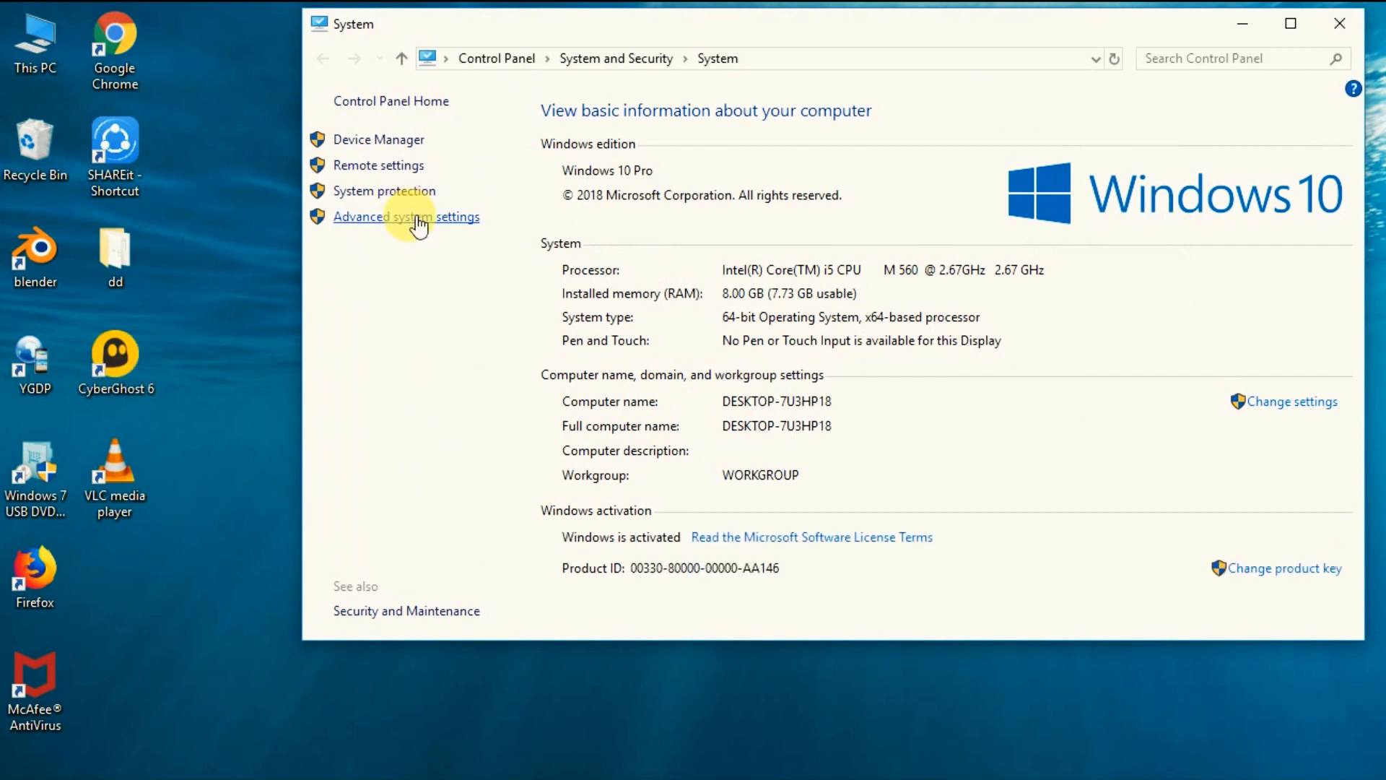
click(406, 217)
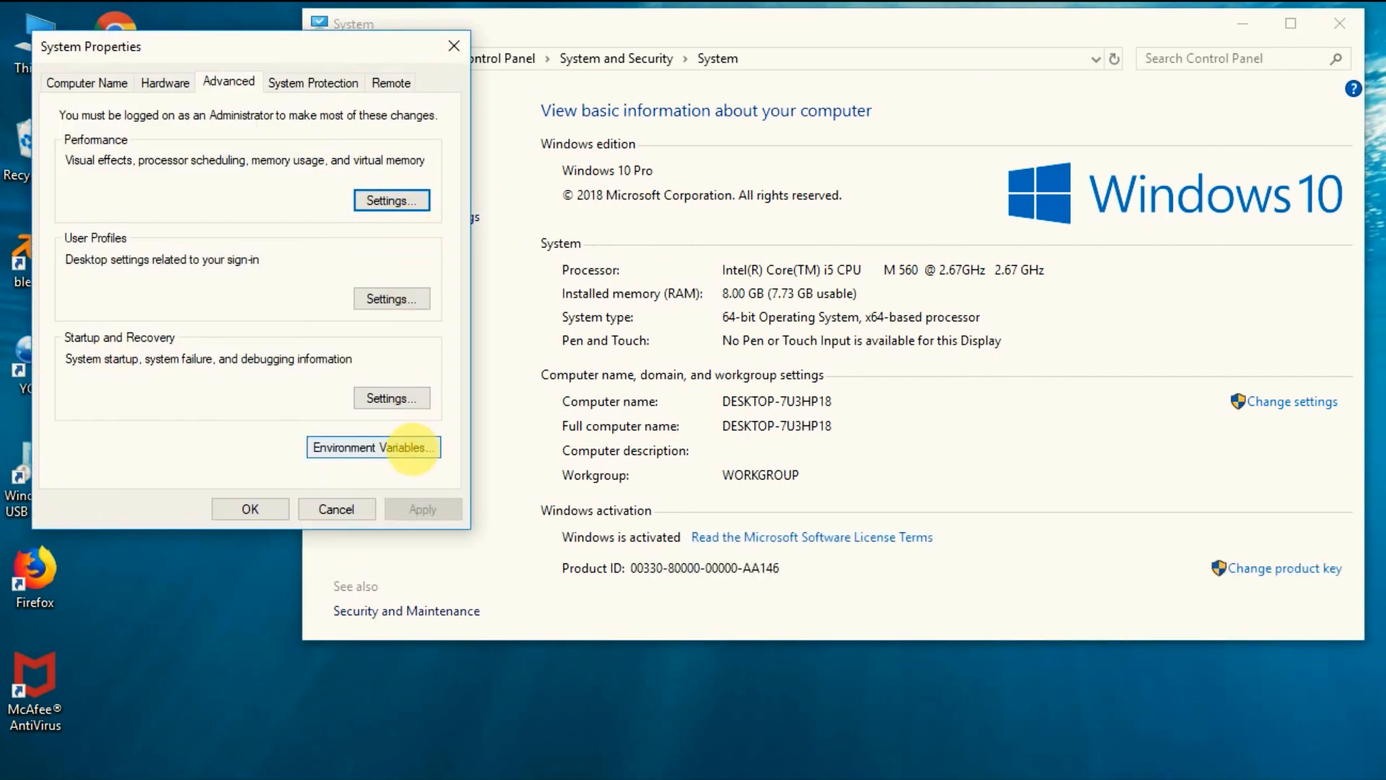
click(372, 446)
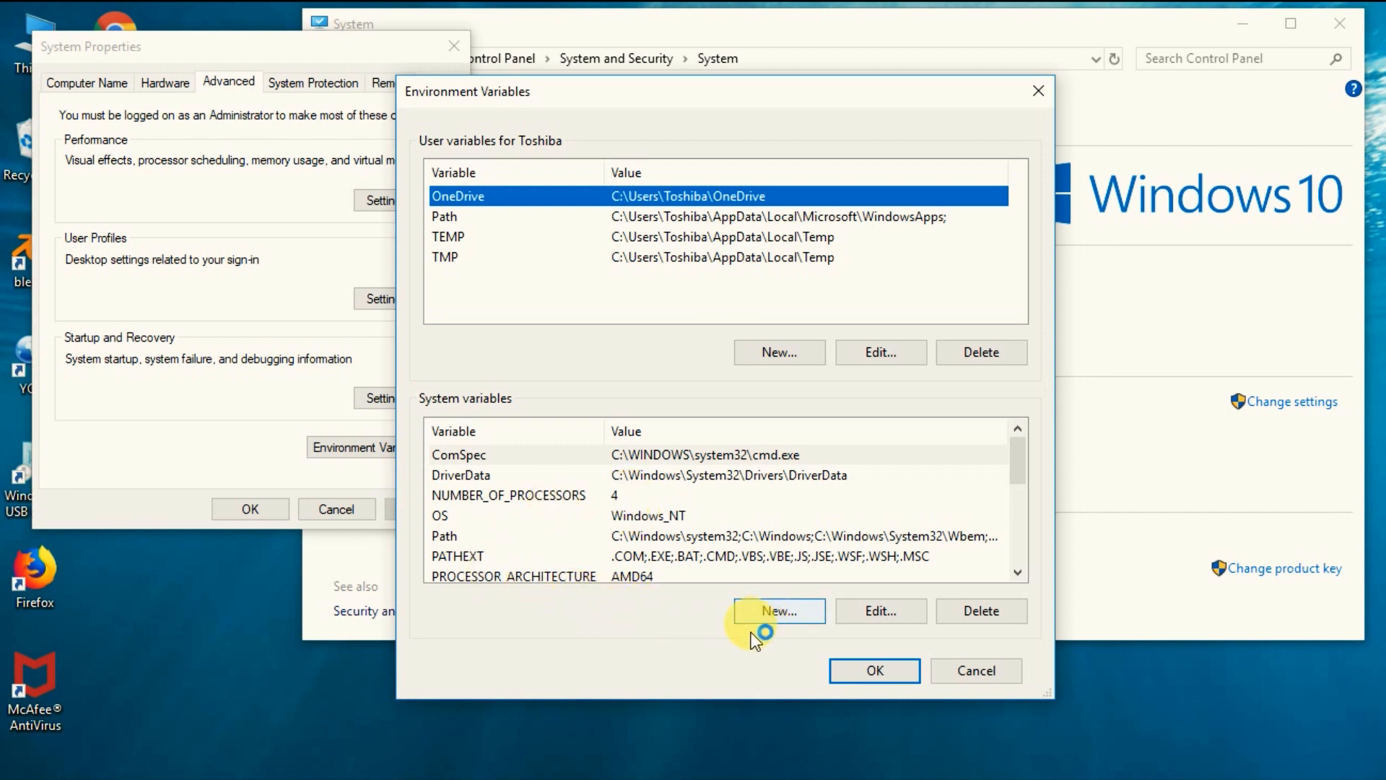
Step: Create system variable SCRCPY with the desktop scrcpy-win64 folder path as its value and confirm
click(778, 610)
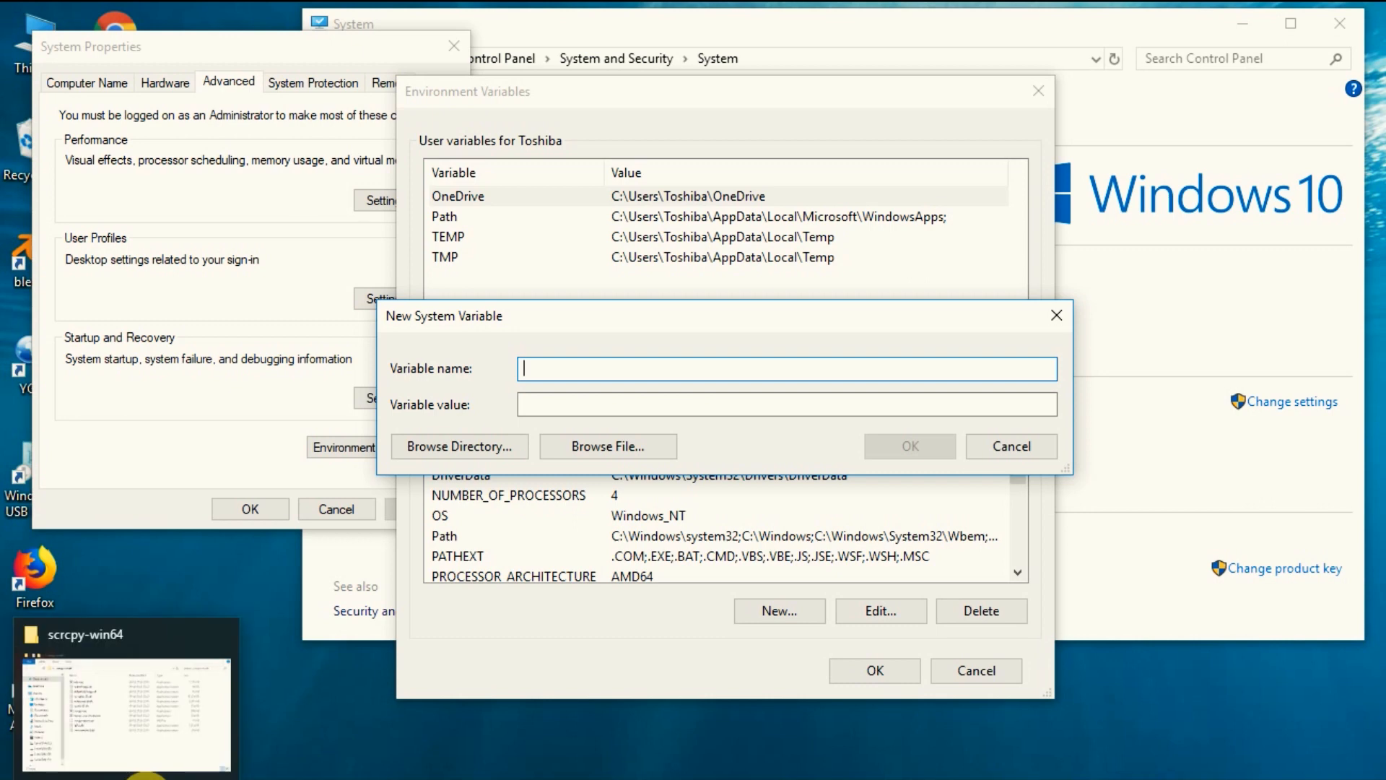
click(459, 446)
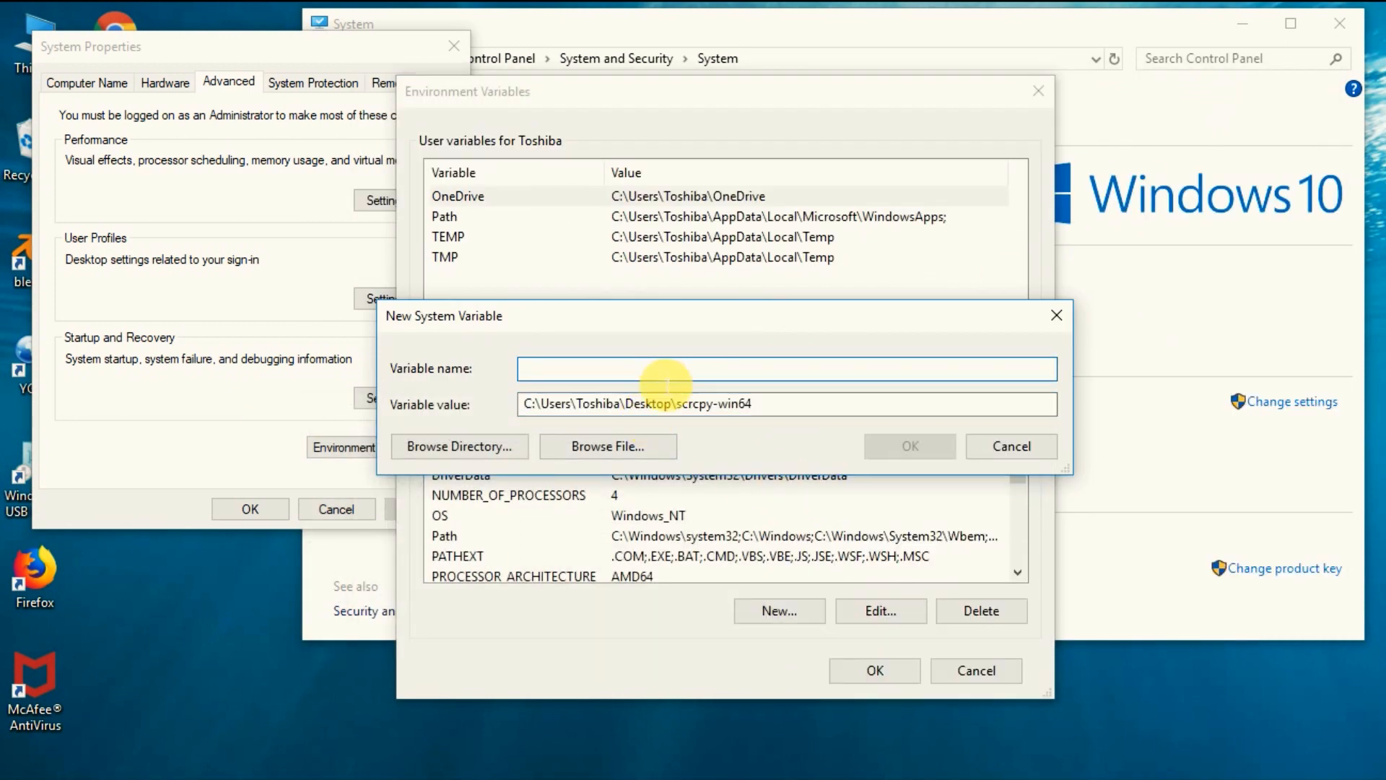
text(SCRCPY)
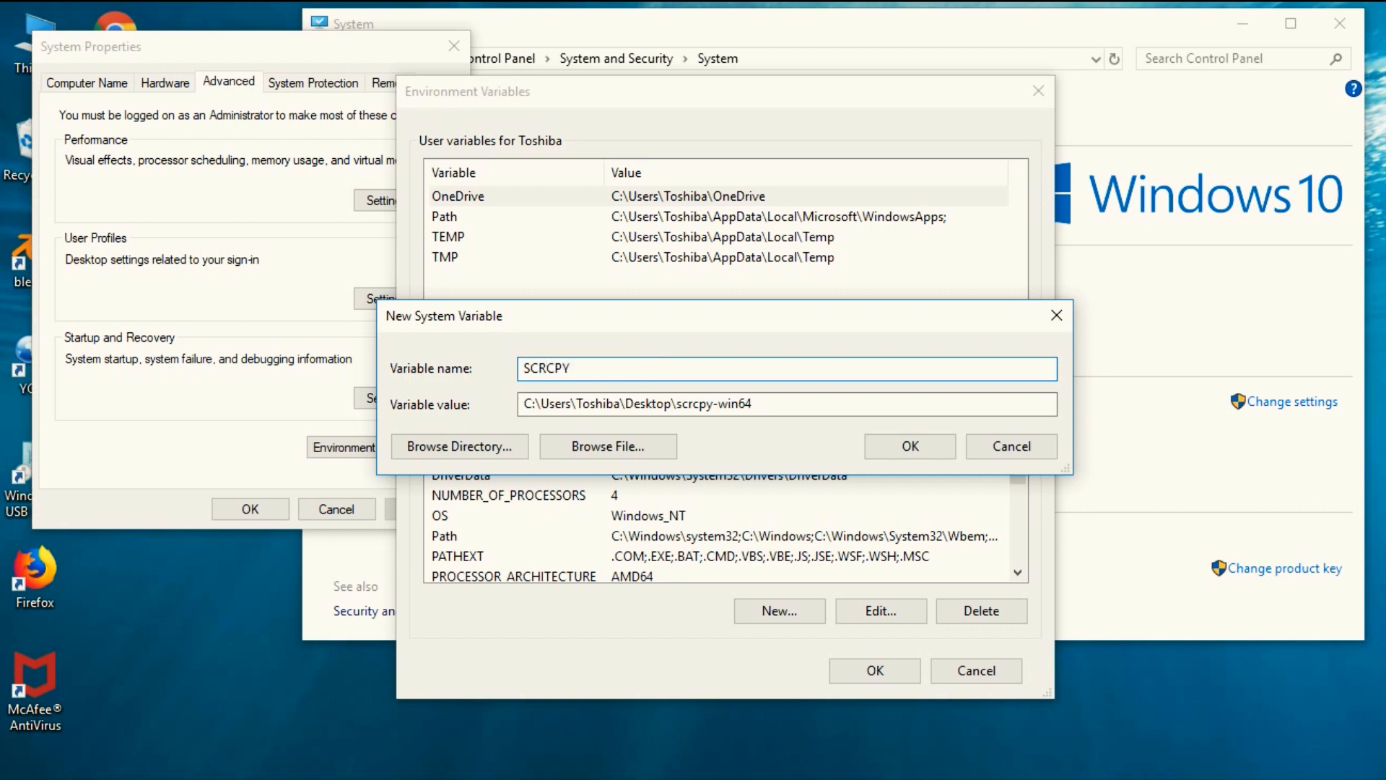
click(909, 446)
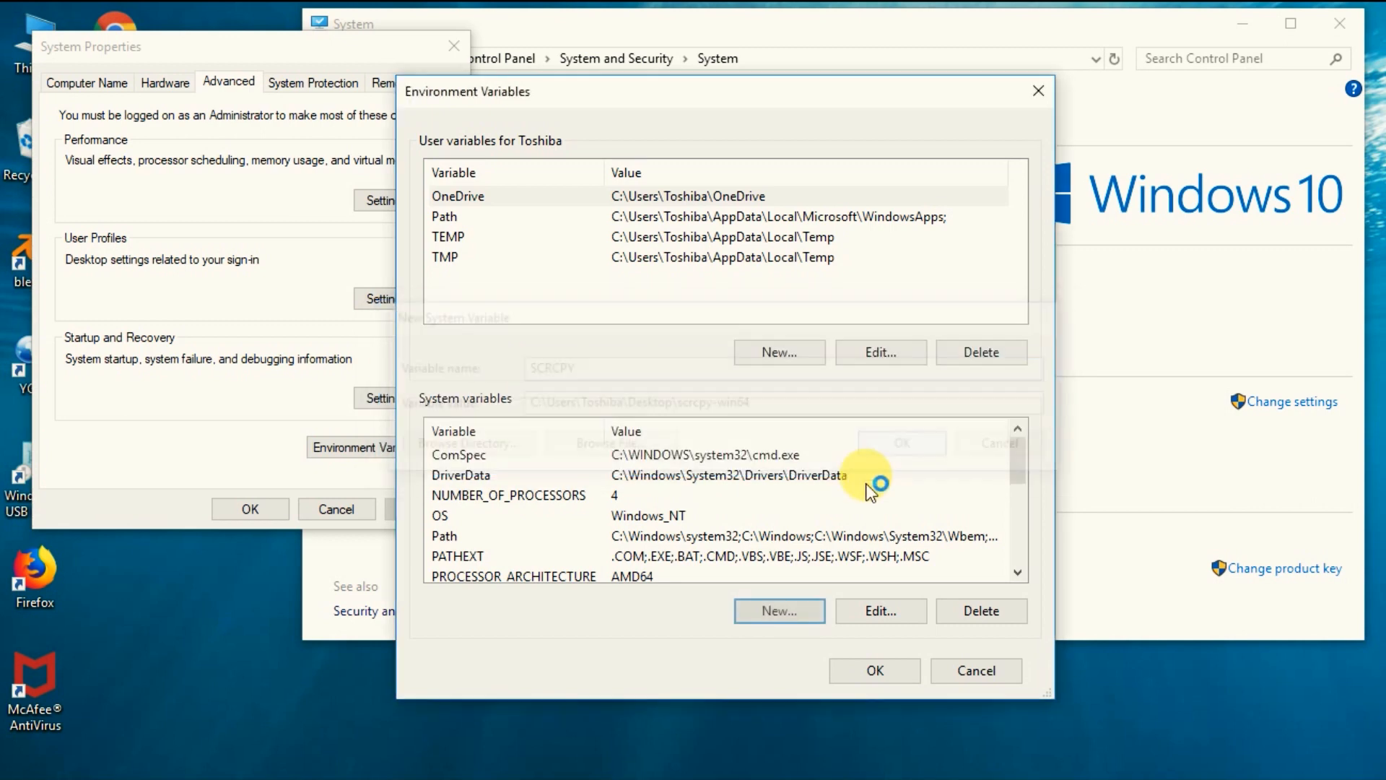
click(876, 670)
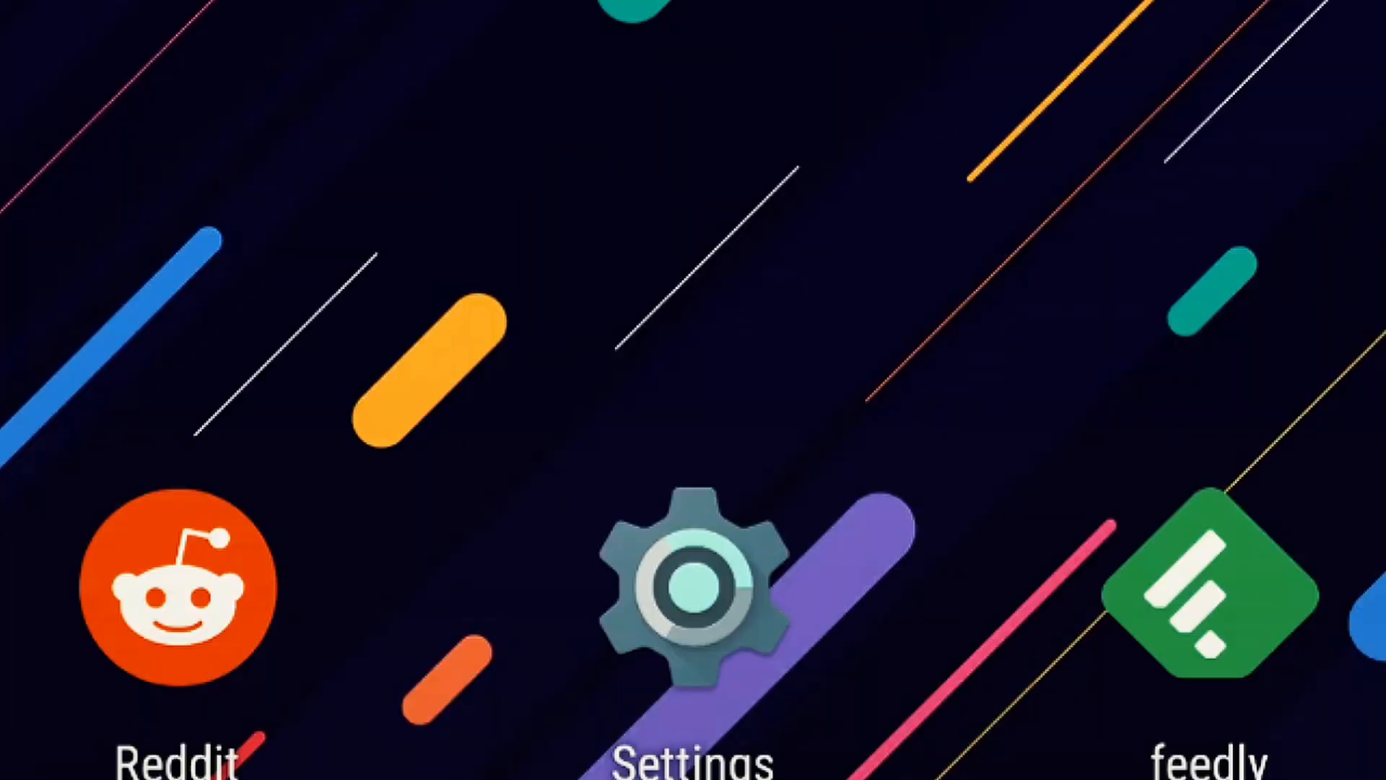
Step: On the phone, tap Build number to unlock Developer options and switch on USB debugging
click(693, 584)
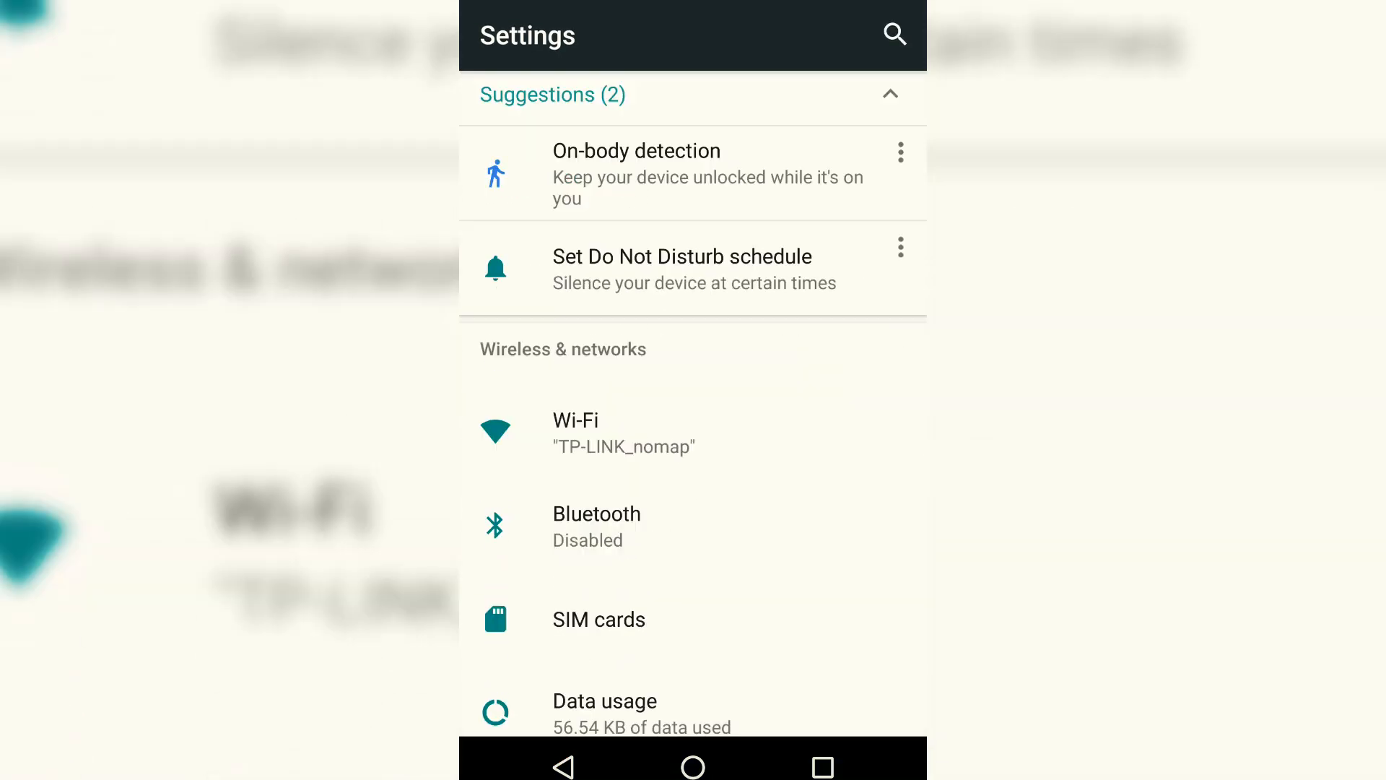
scroll(down, 3)
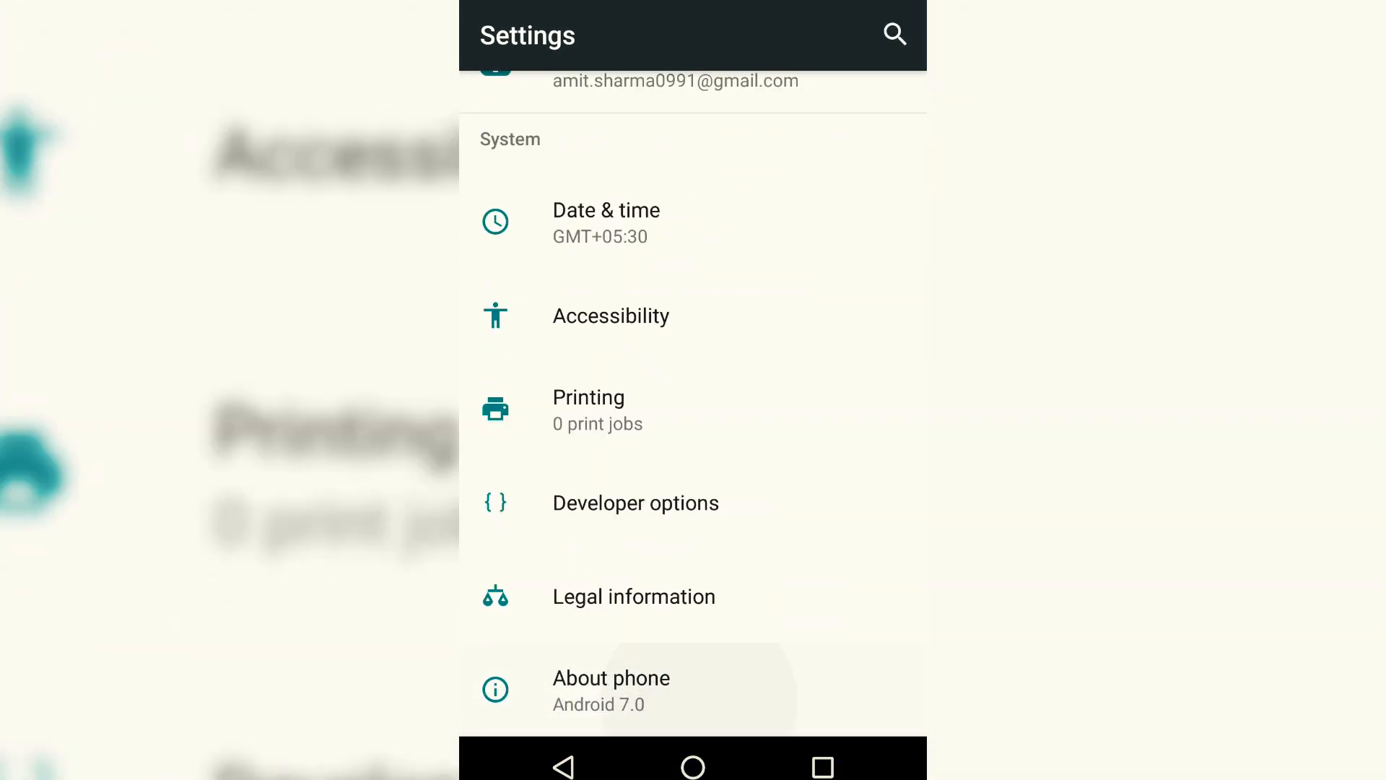
click(611, 690)
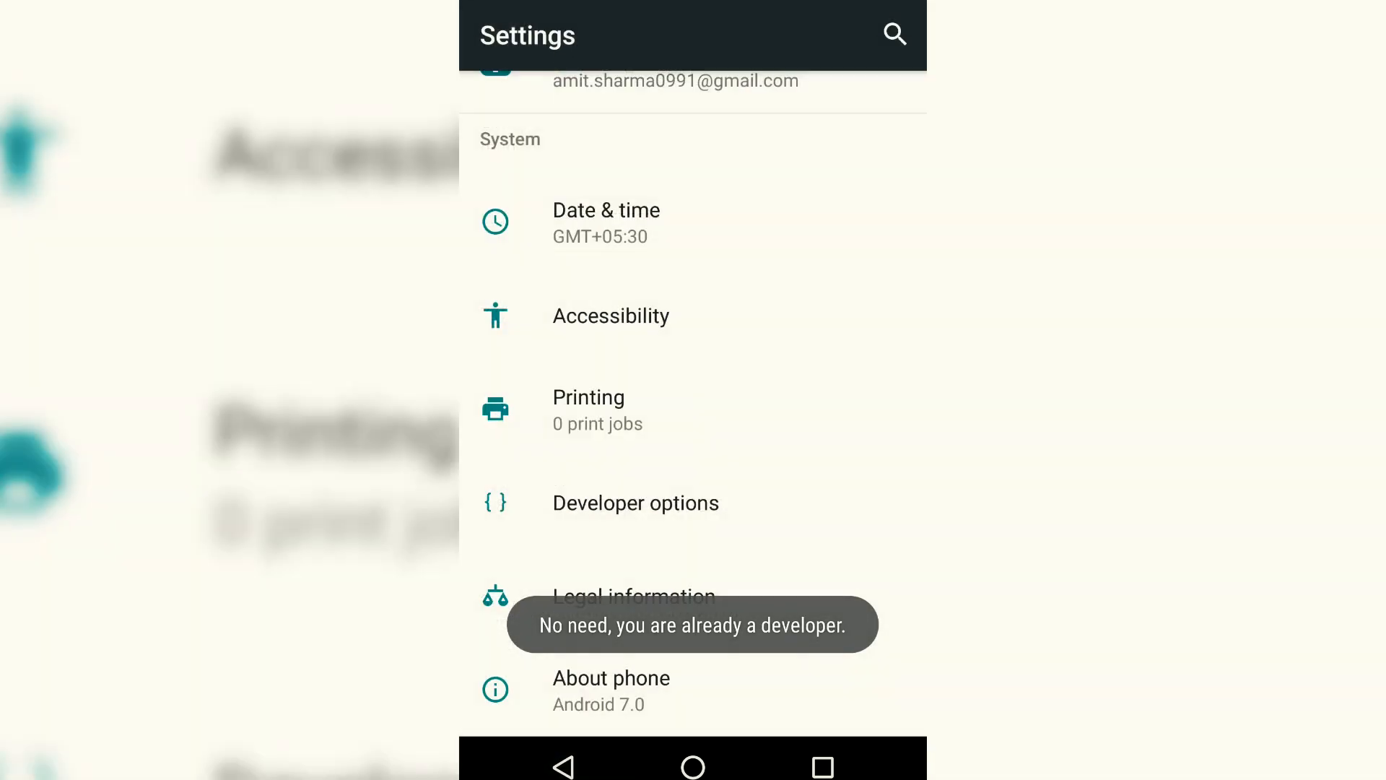
click(635, 503)
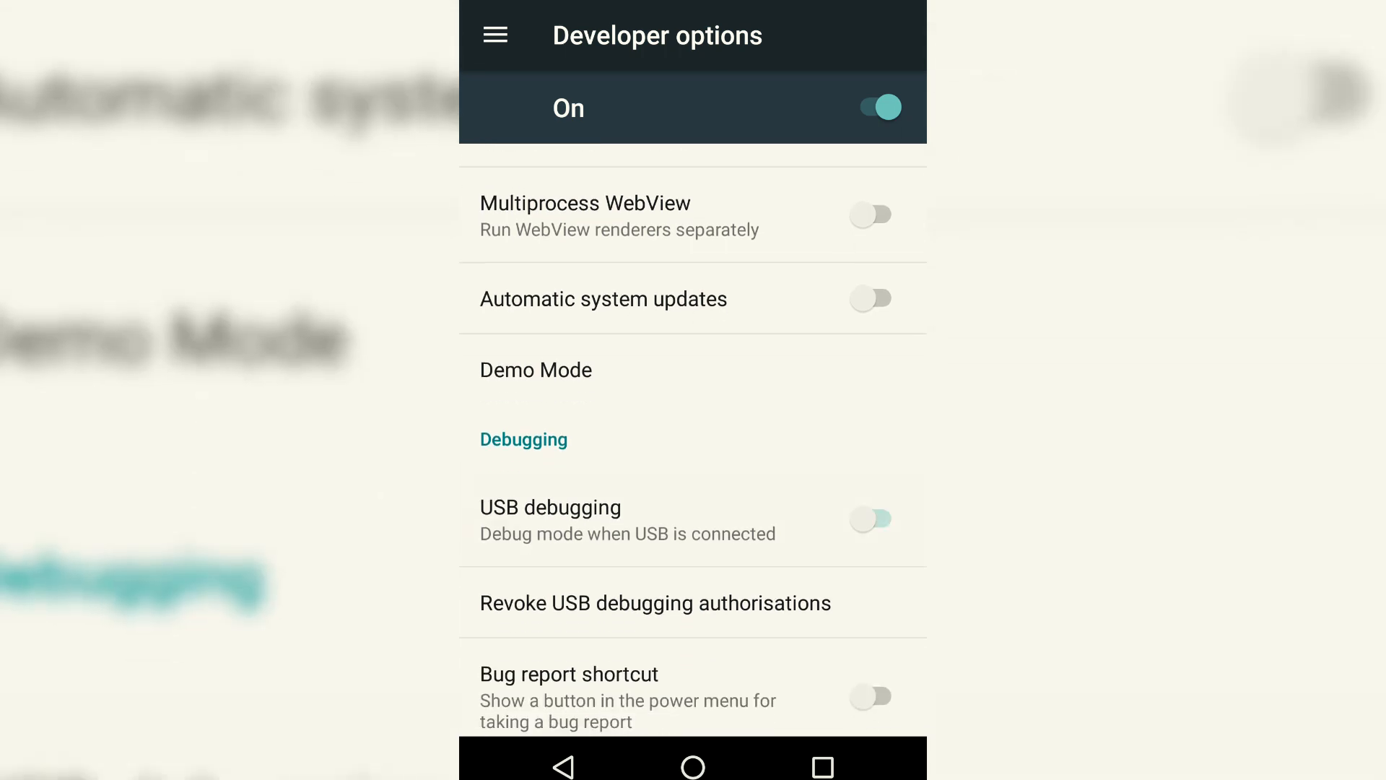
click(870, 518)
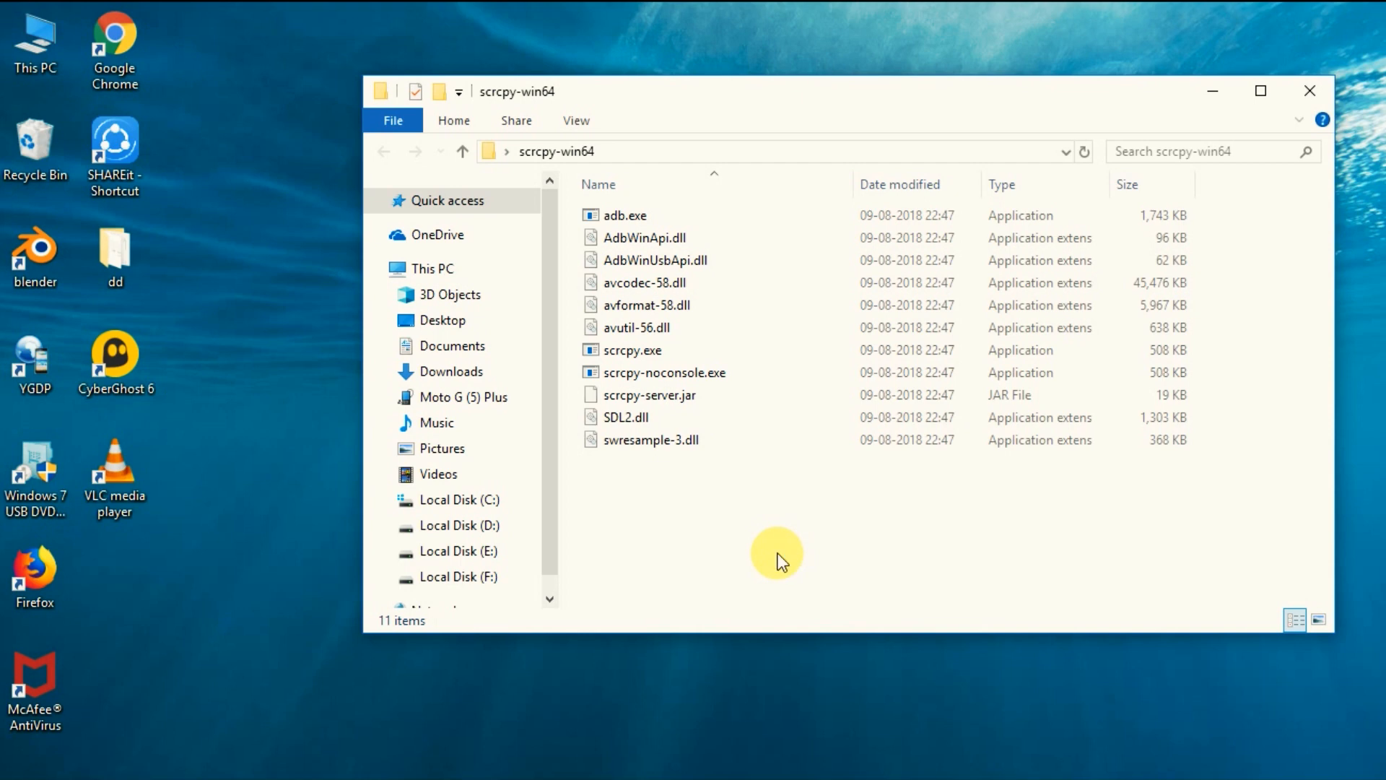
Step: Launch cmd via Run and cd into C:\Users\Toshiba\Desktop\scrcpy-win64
key(Win+r)
text(cm)
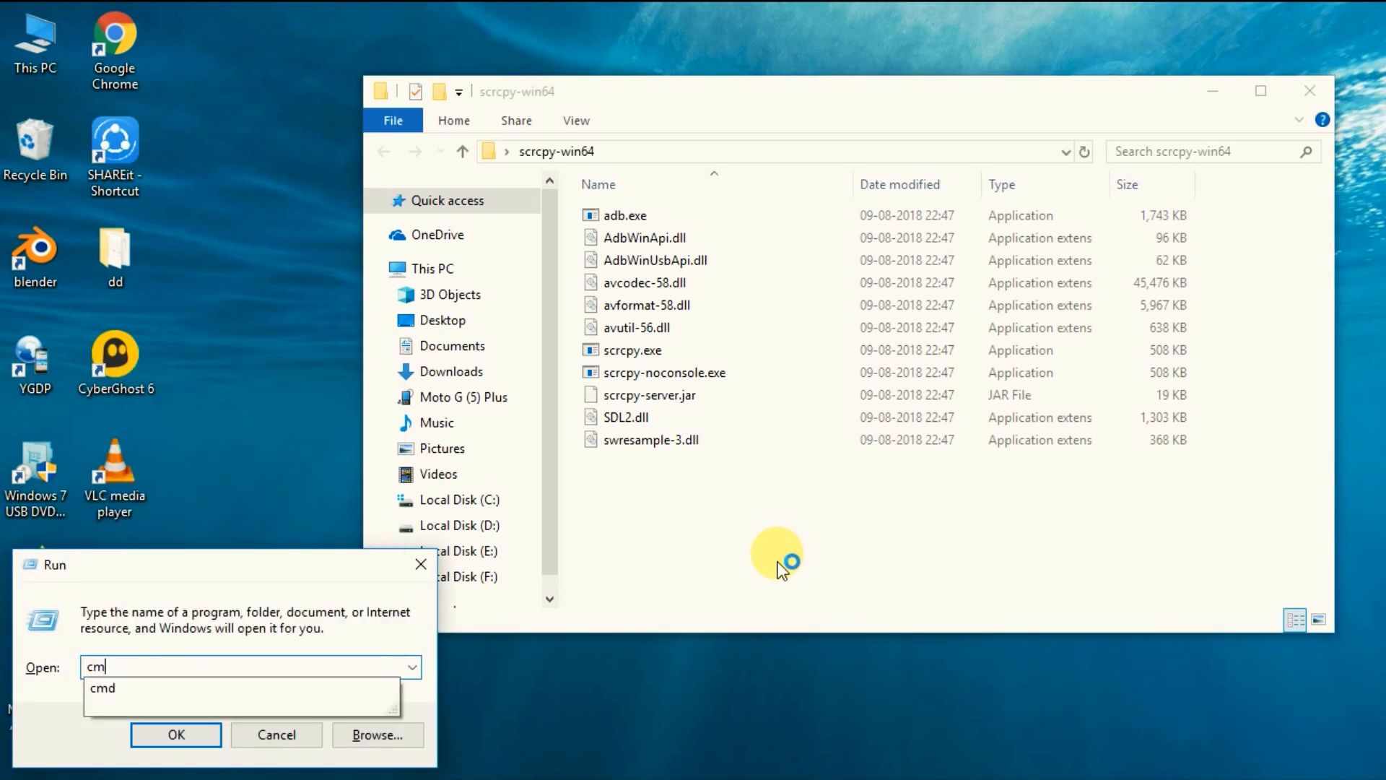
click(175, 735)
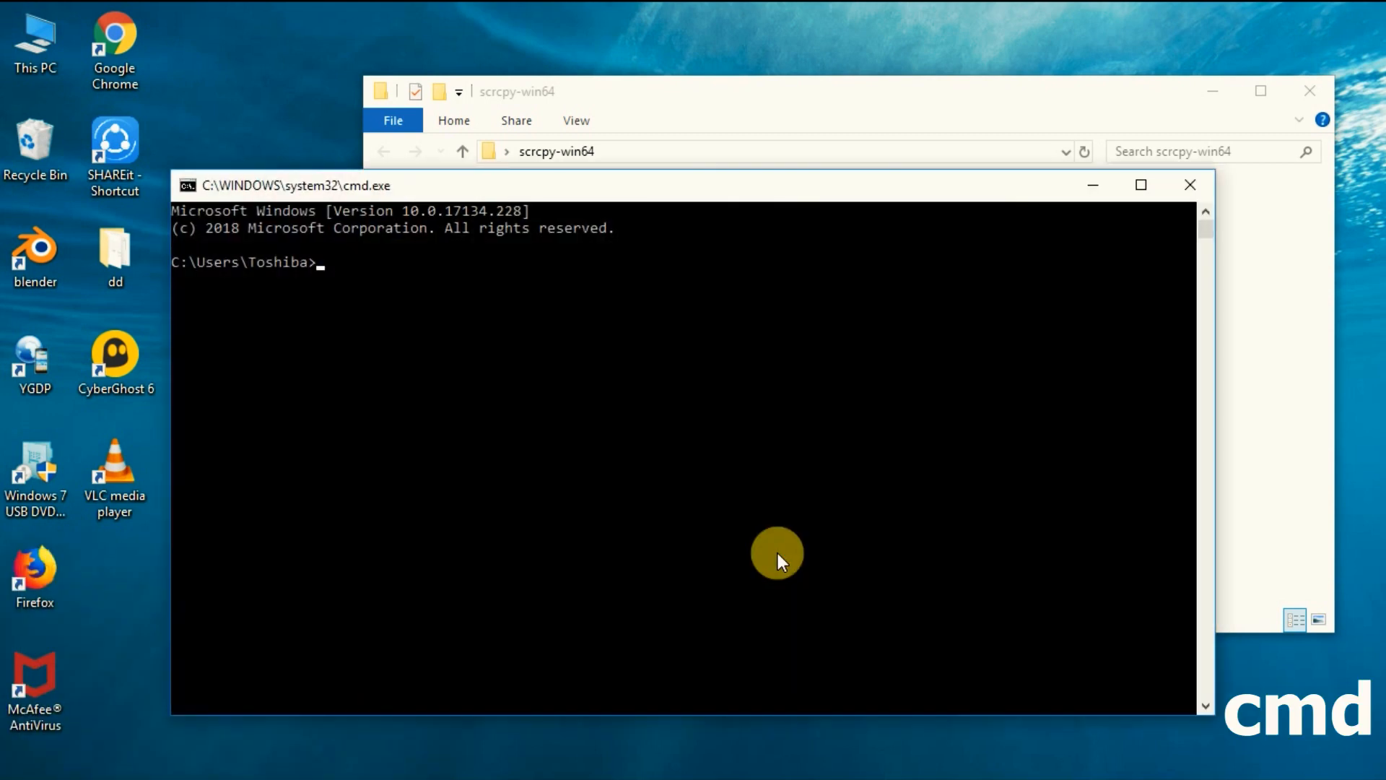
text(cd)
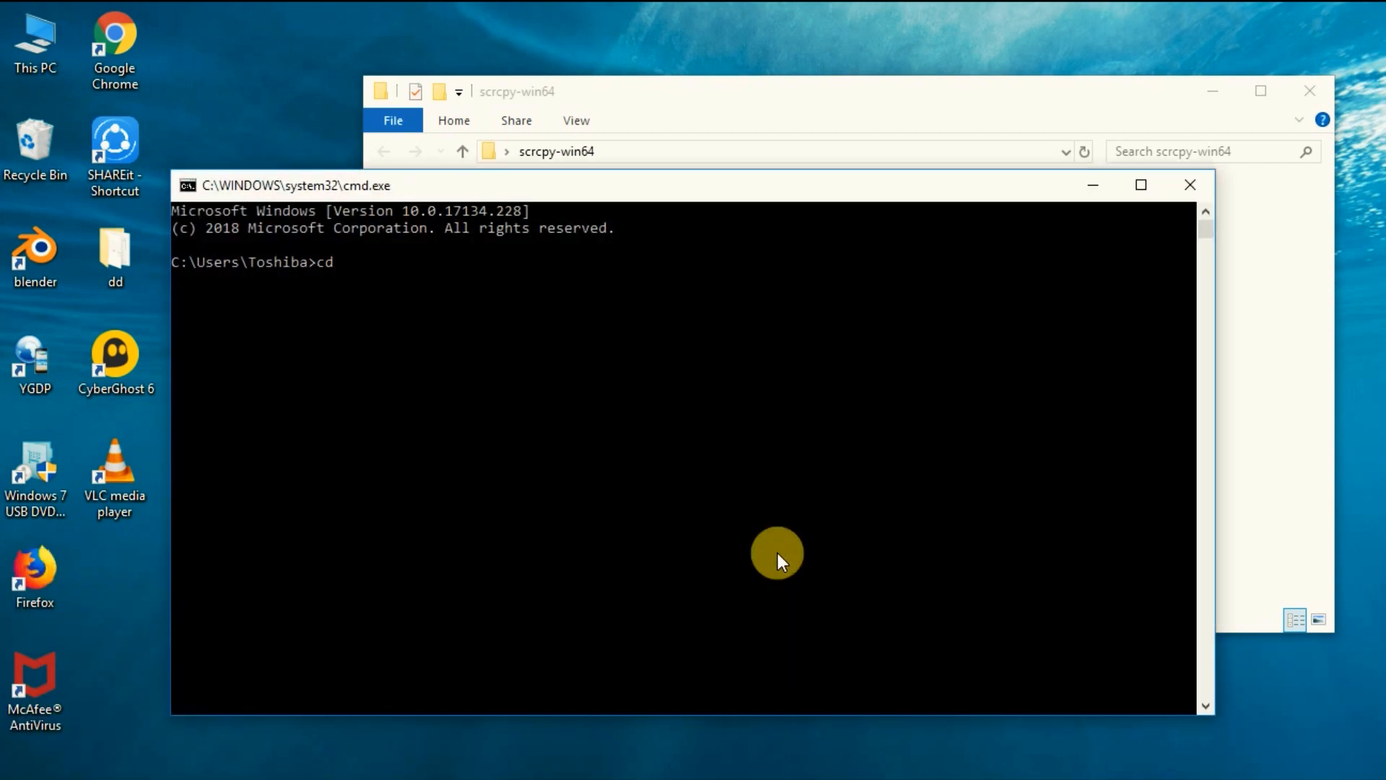
click(836, 150)
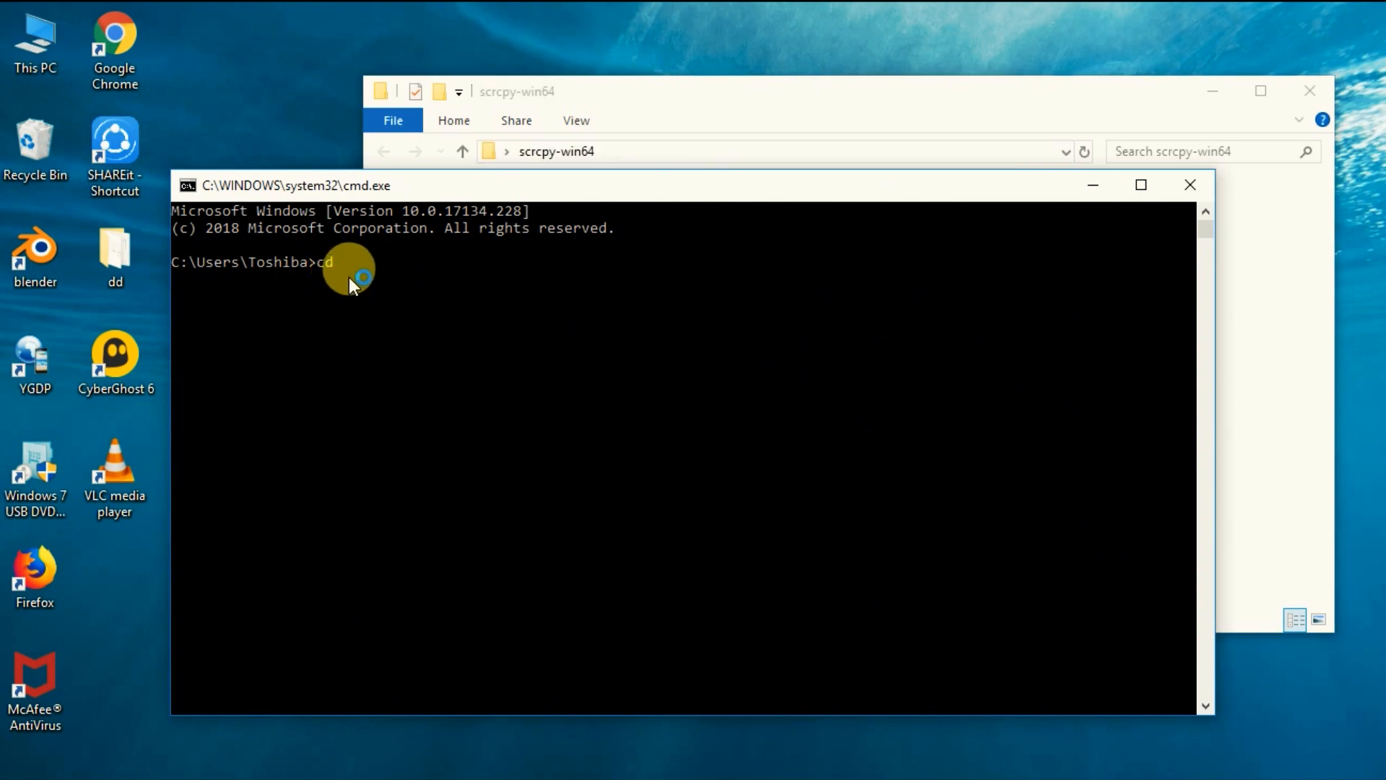
text(C:\Users\Toshiba\Desktop\scrcpy-win64)
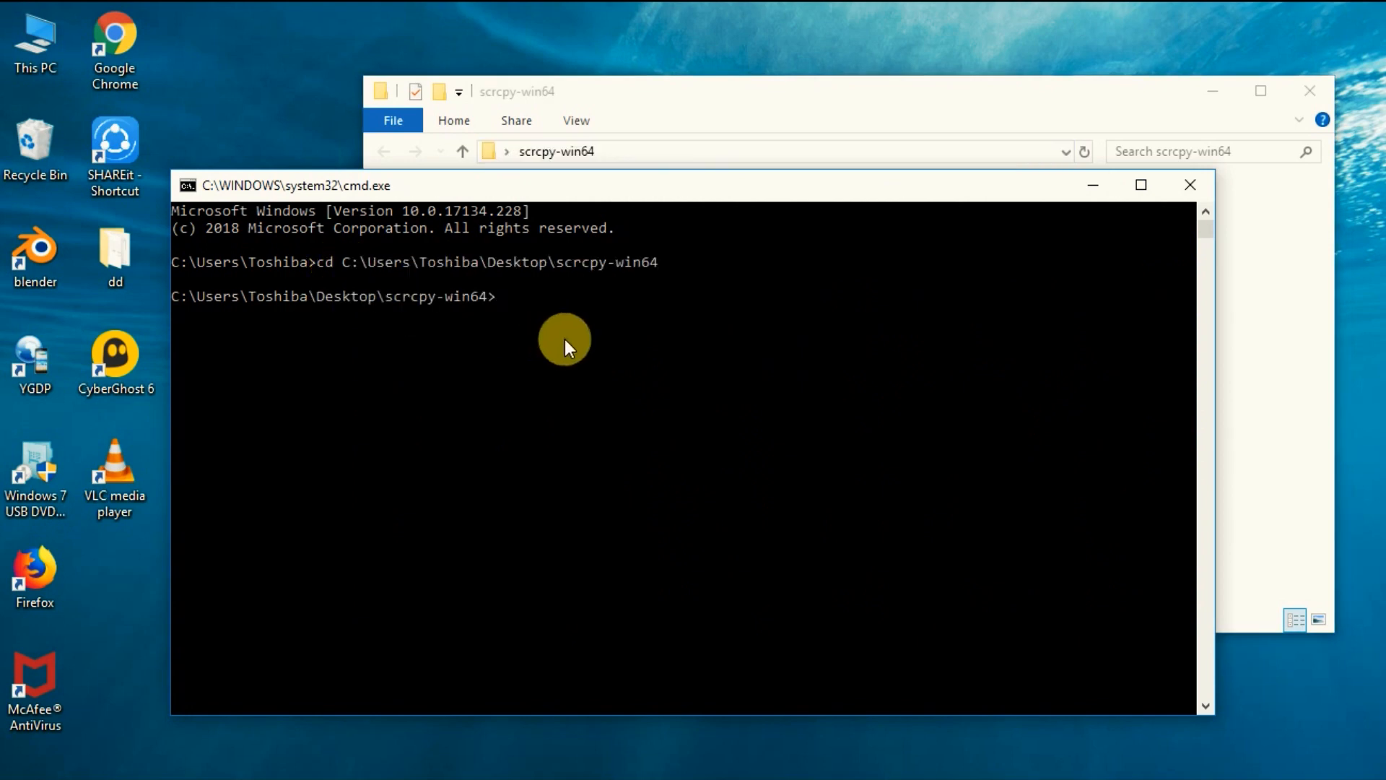
Step: Run adb devices to list the phone, then enter the scrcpy command
text(adb)
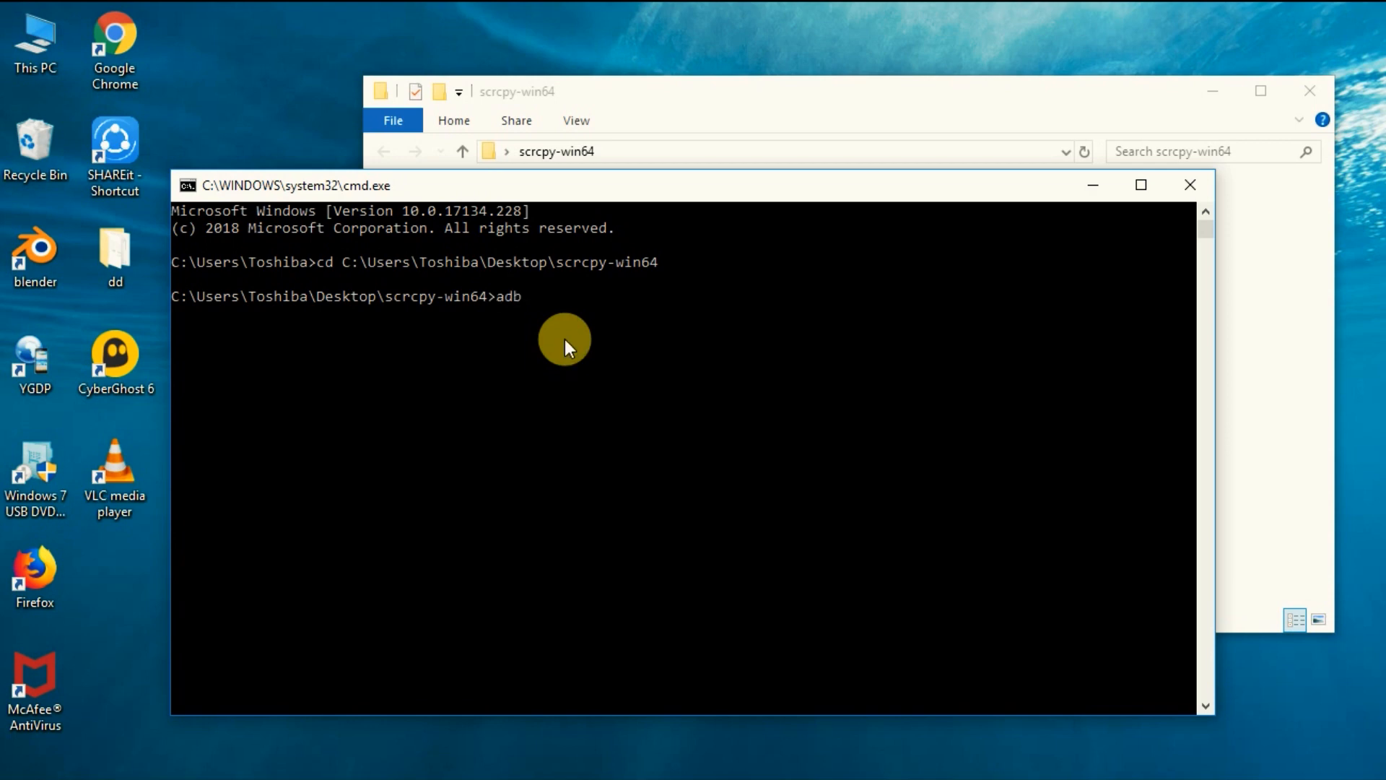
text(devices)
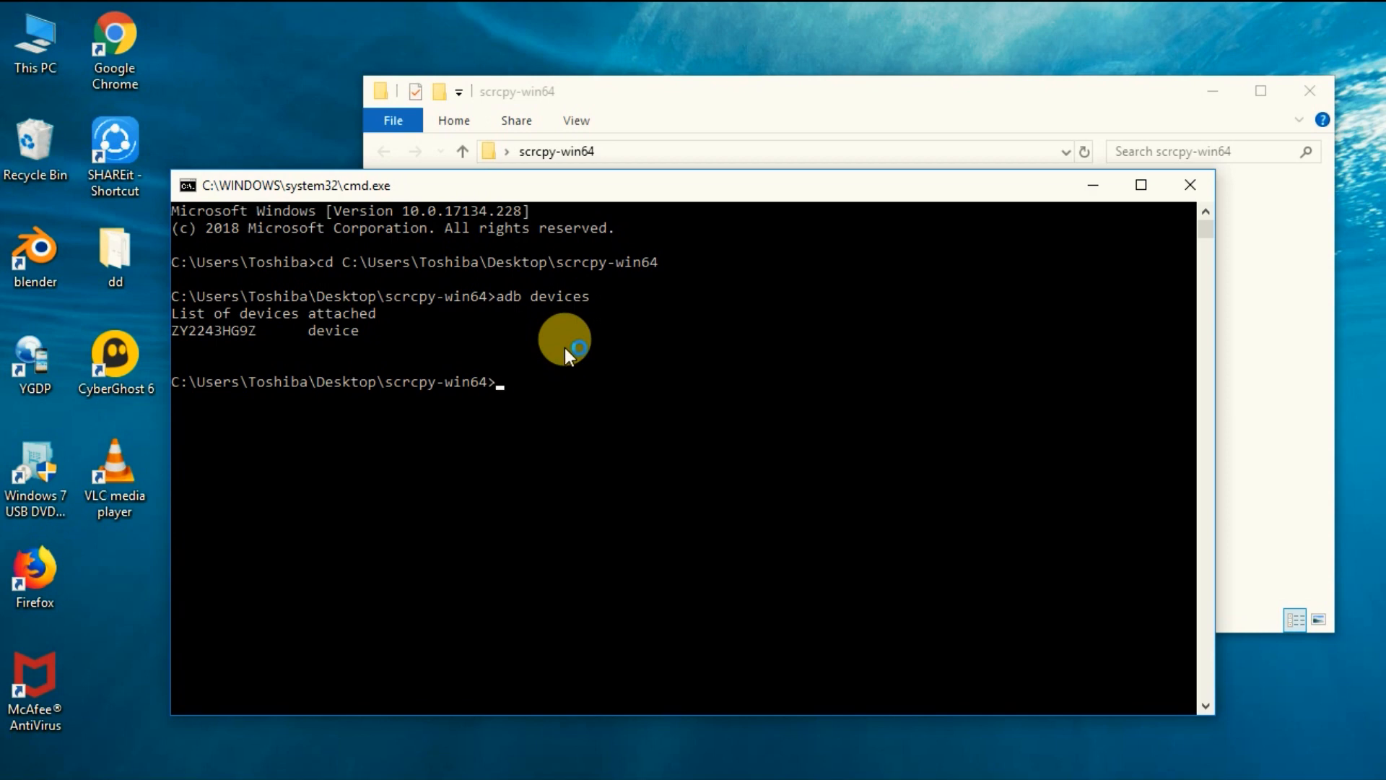
text(ser)
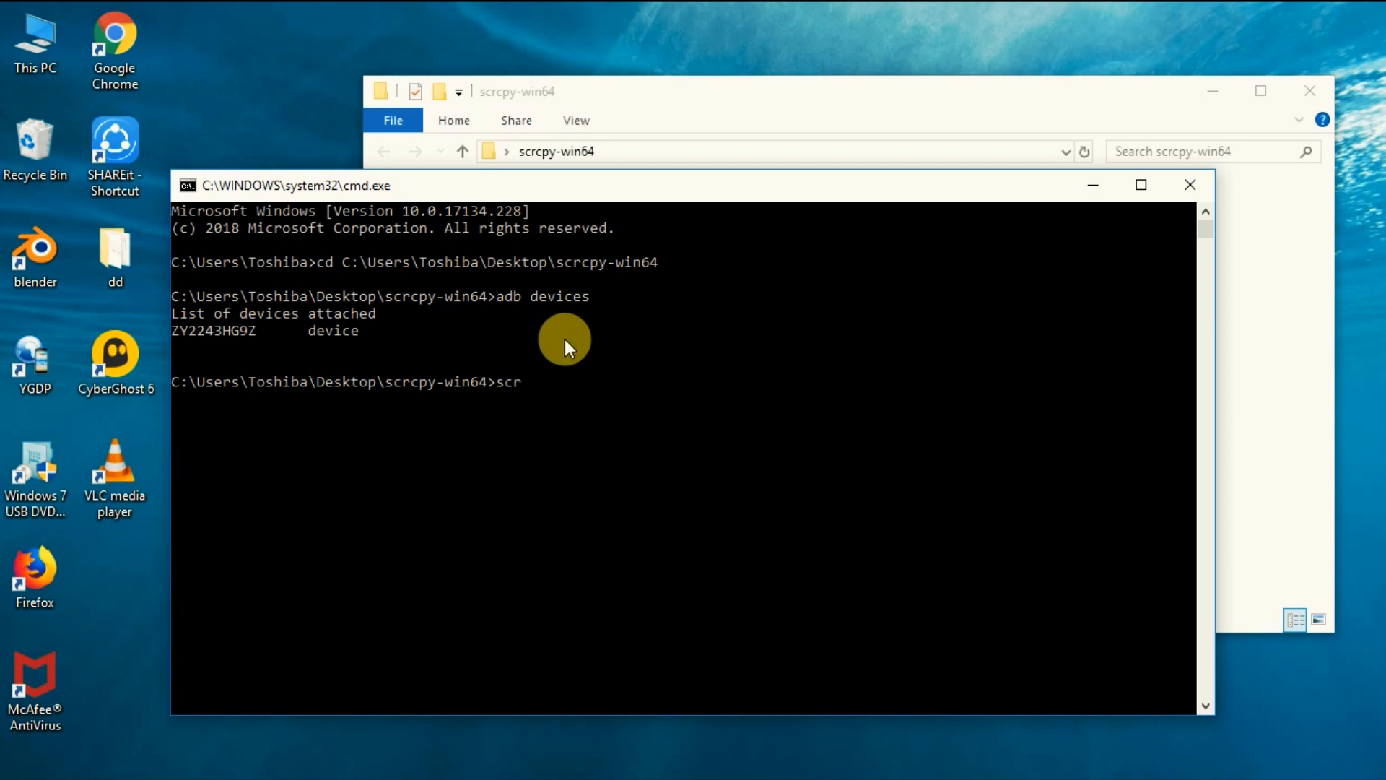
text(cpy)
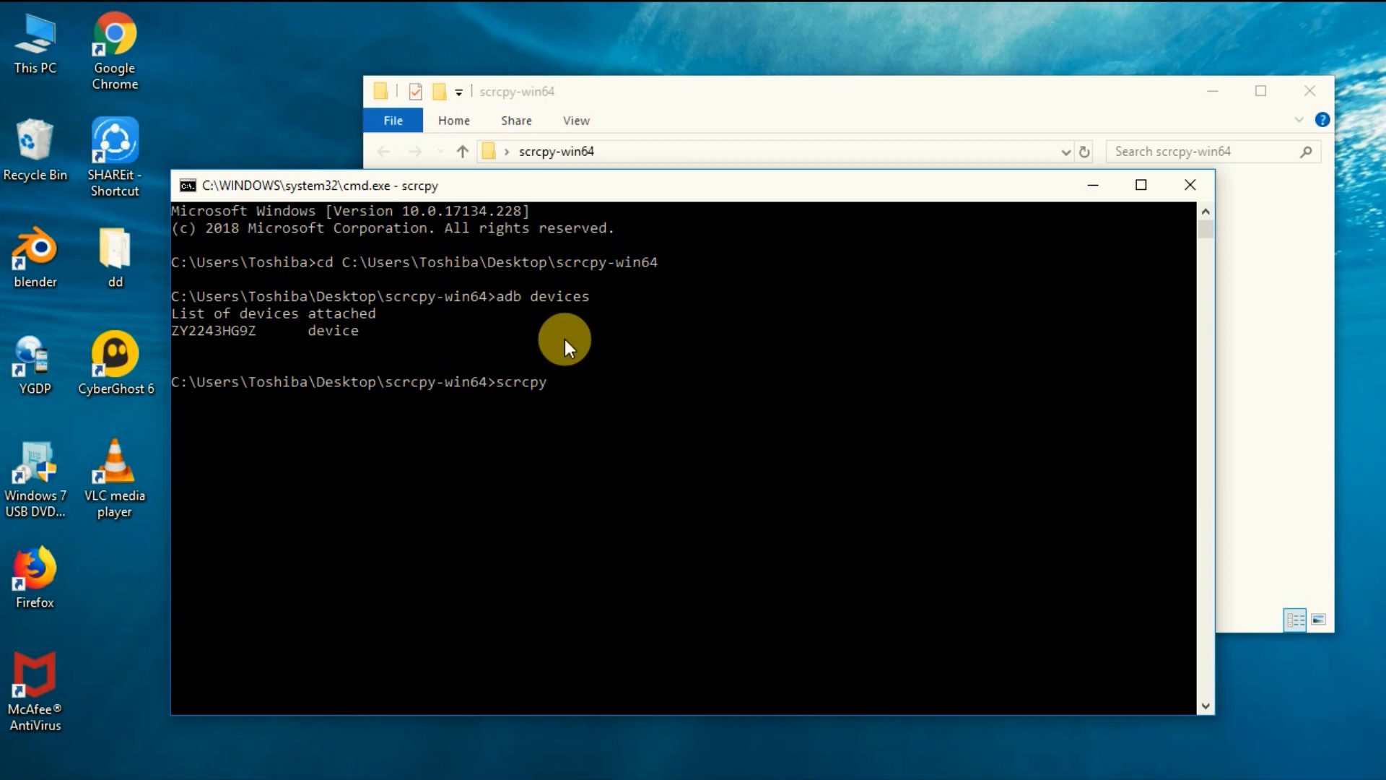
Step: Start scrcpy so the Moto G (5) Plus screen is mirrored in a window on the PC
key(enter)
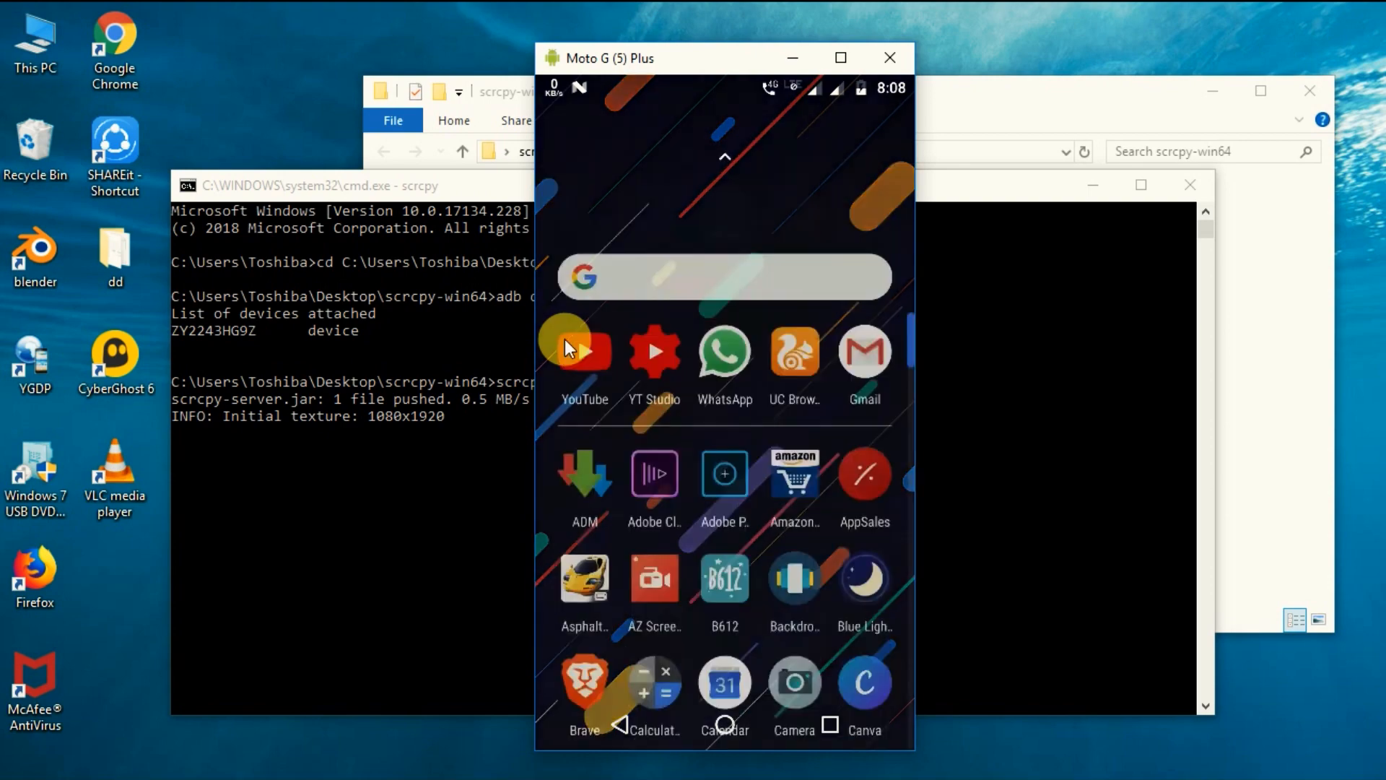
click(583, 350)
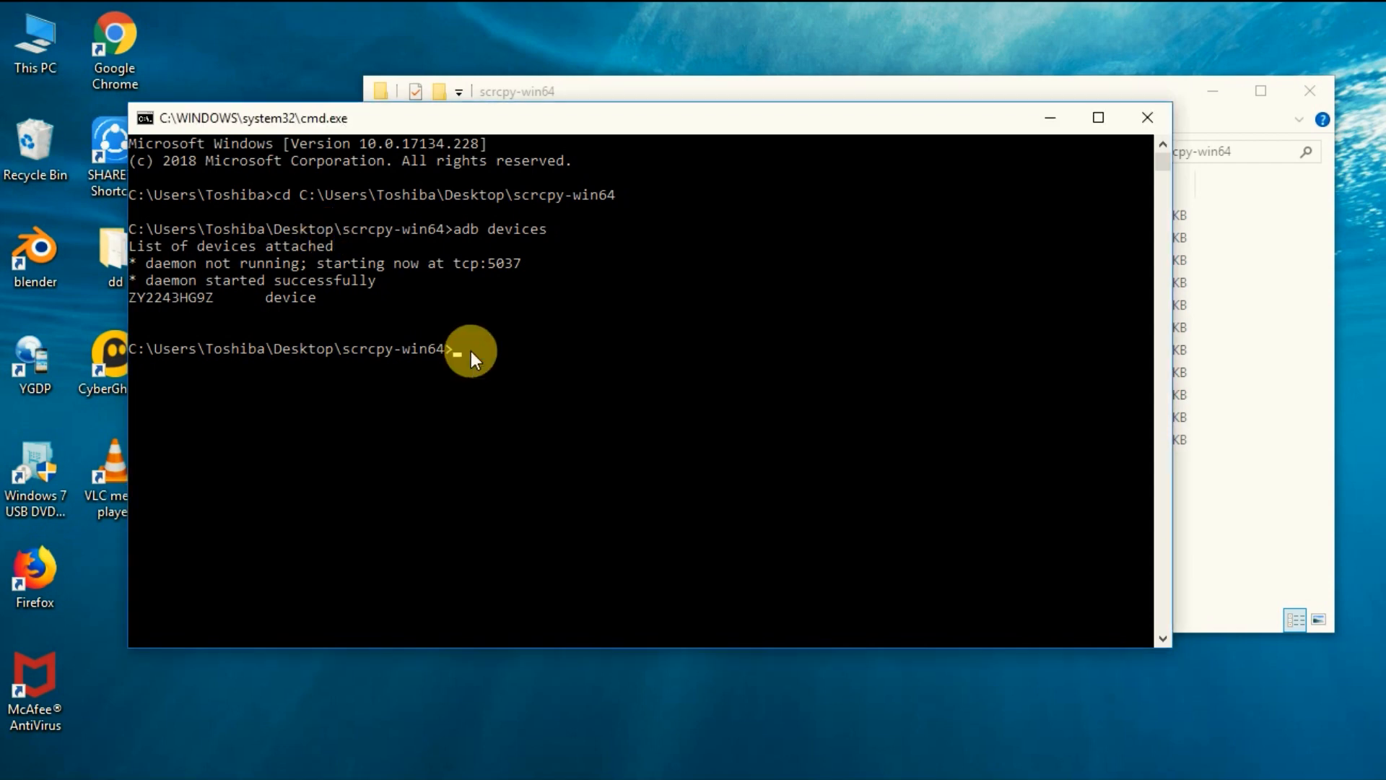
Step: Begin entering adb tcpip 5556 to switch adb to network mode
text(adb tcpi)
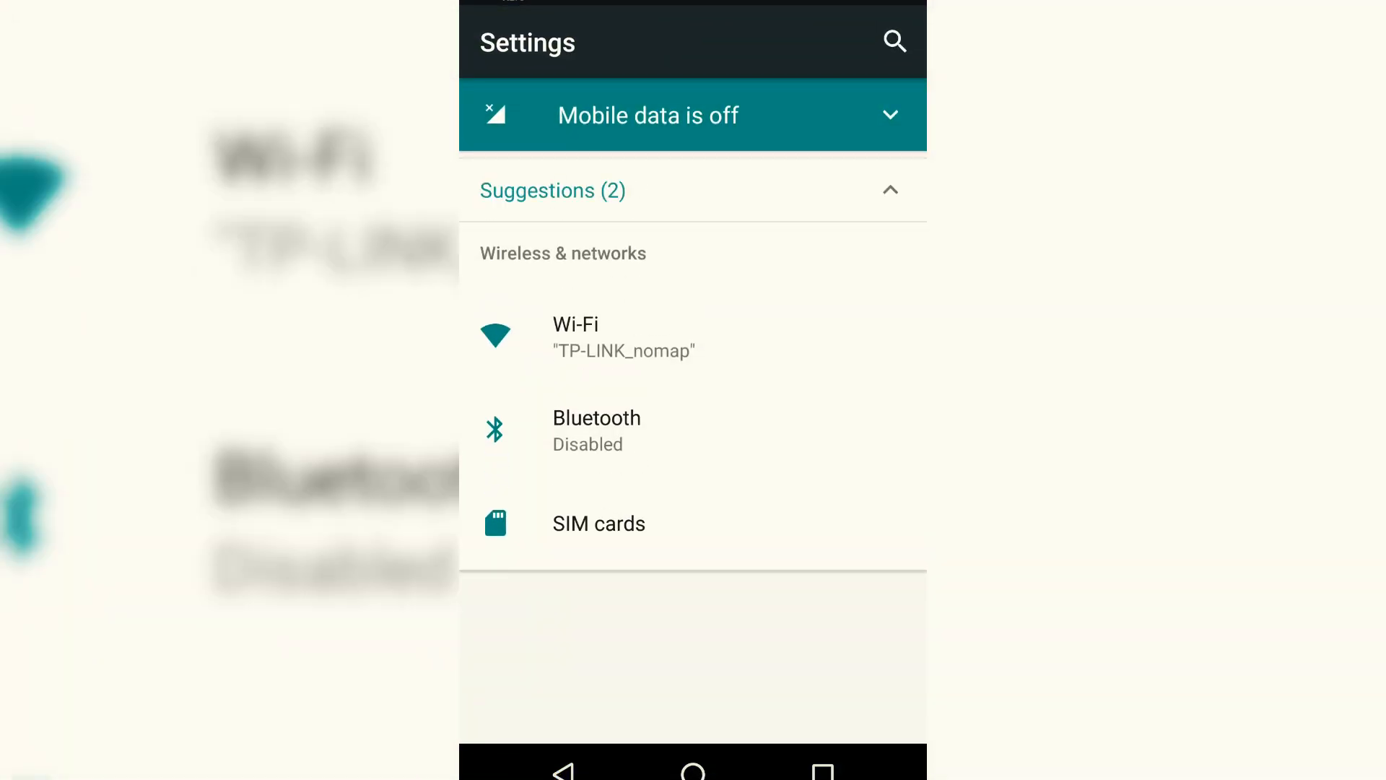
Step: Scroll Settings down and go into About phone to find the IP address
scroll(down, 3)
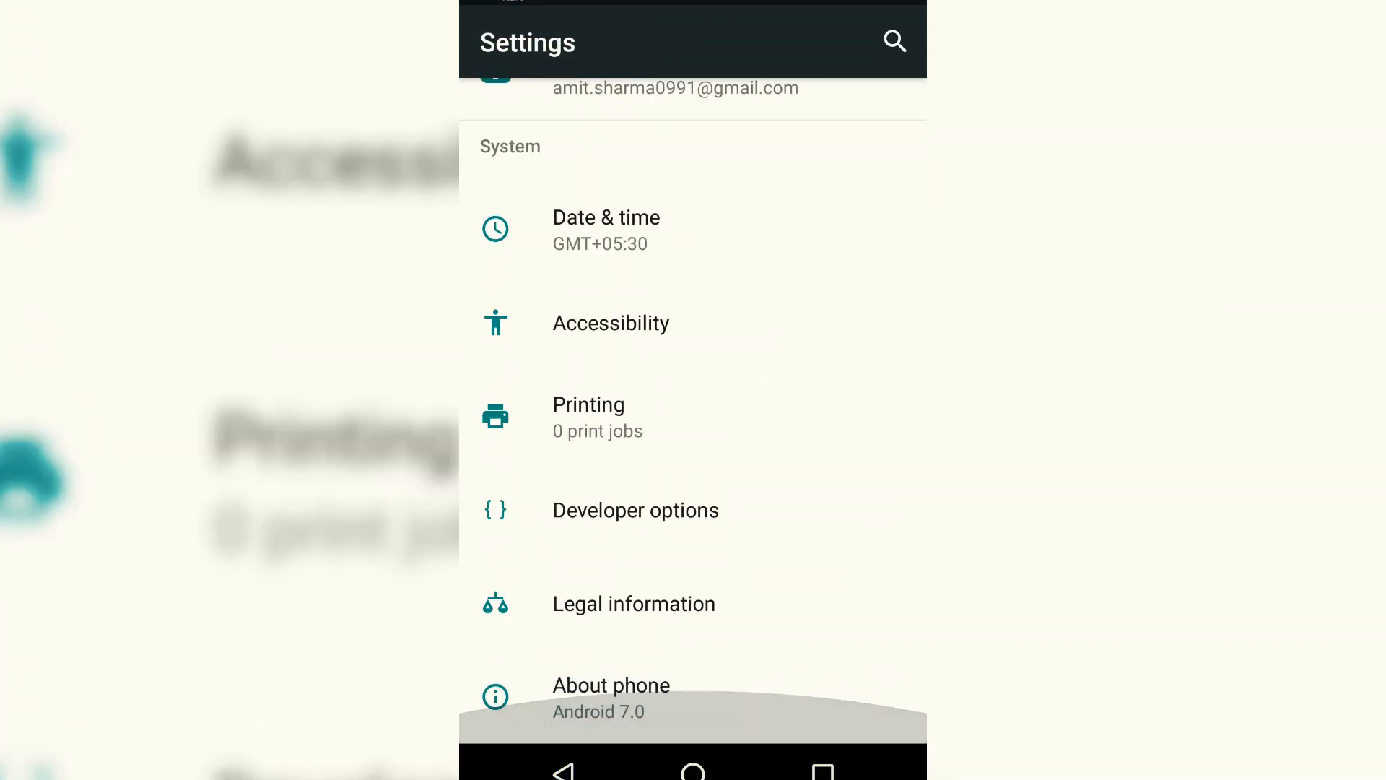
click(611, 685)
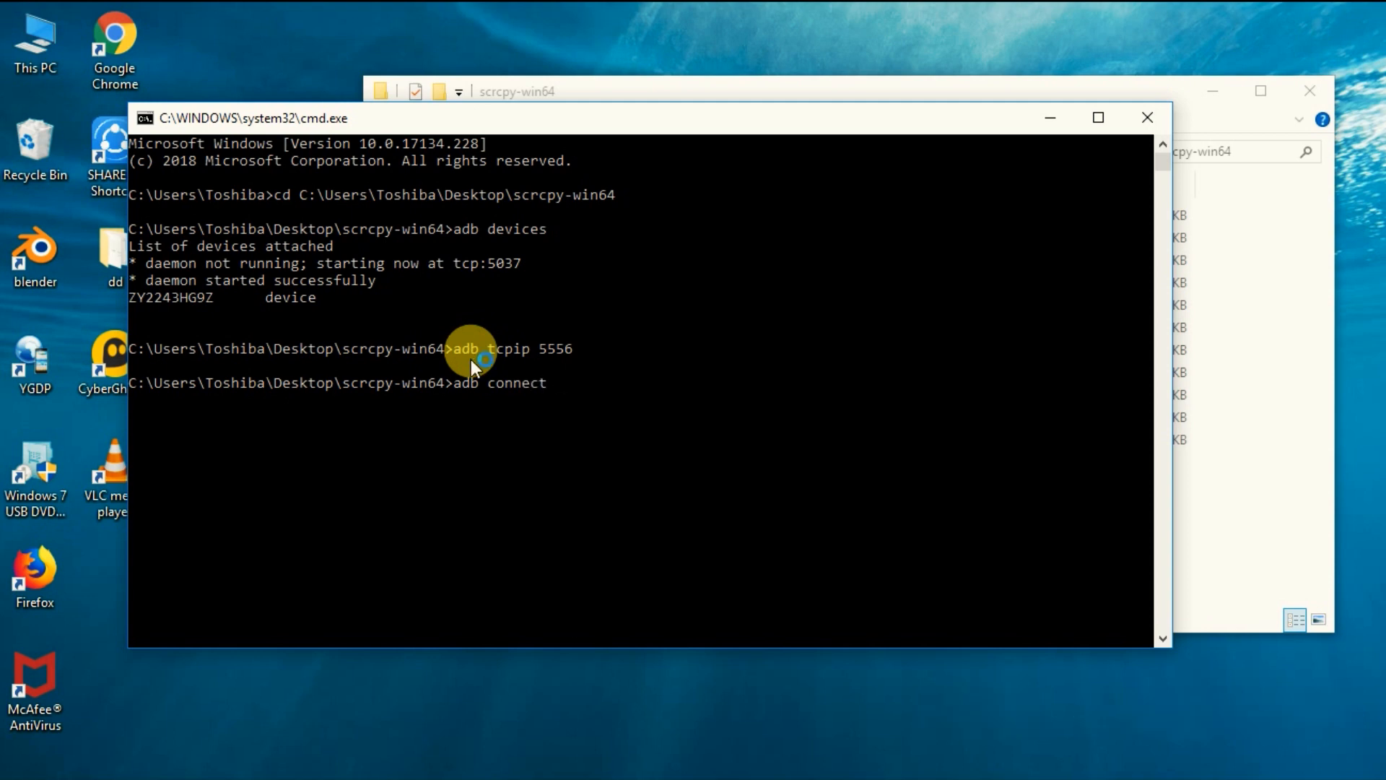
Step: Run adb connect 192.168.1.101:5556, then begin the scrcpy command
text(192.168.1.10)
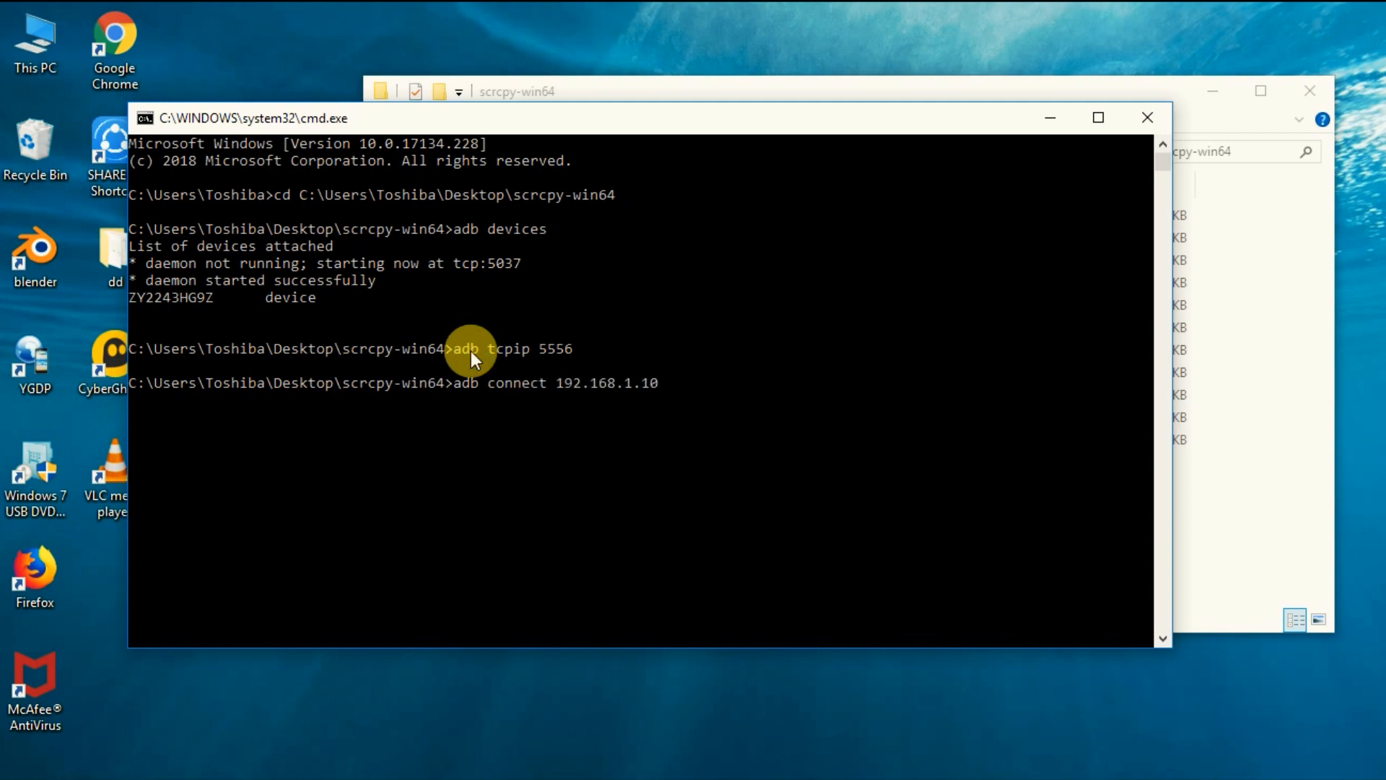
text(:5556)
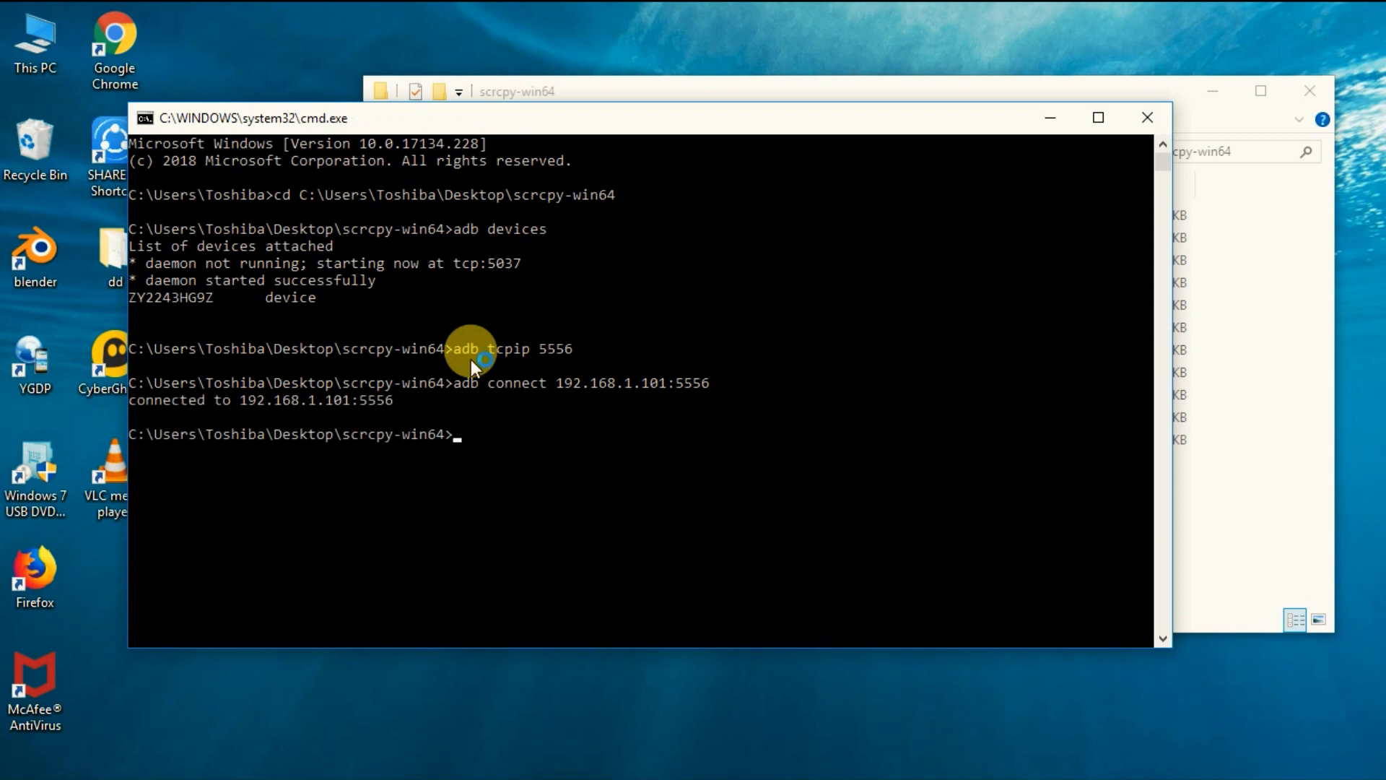
text(scr)
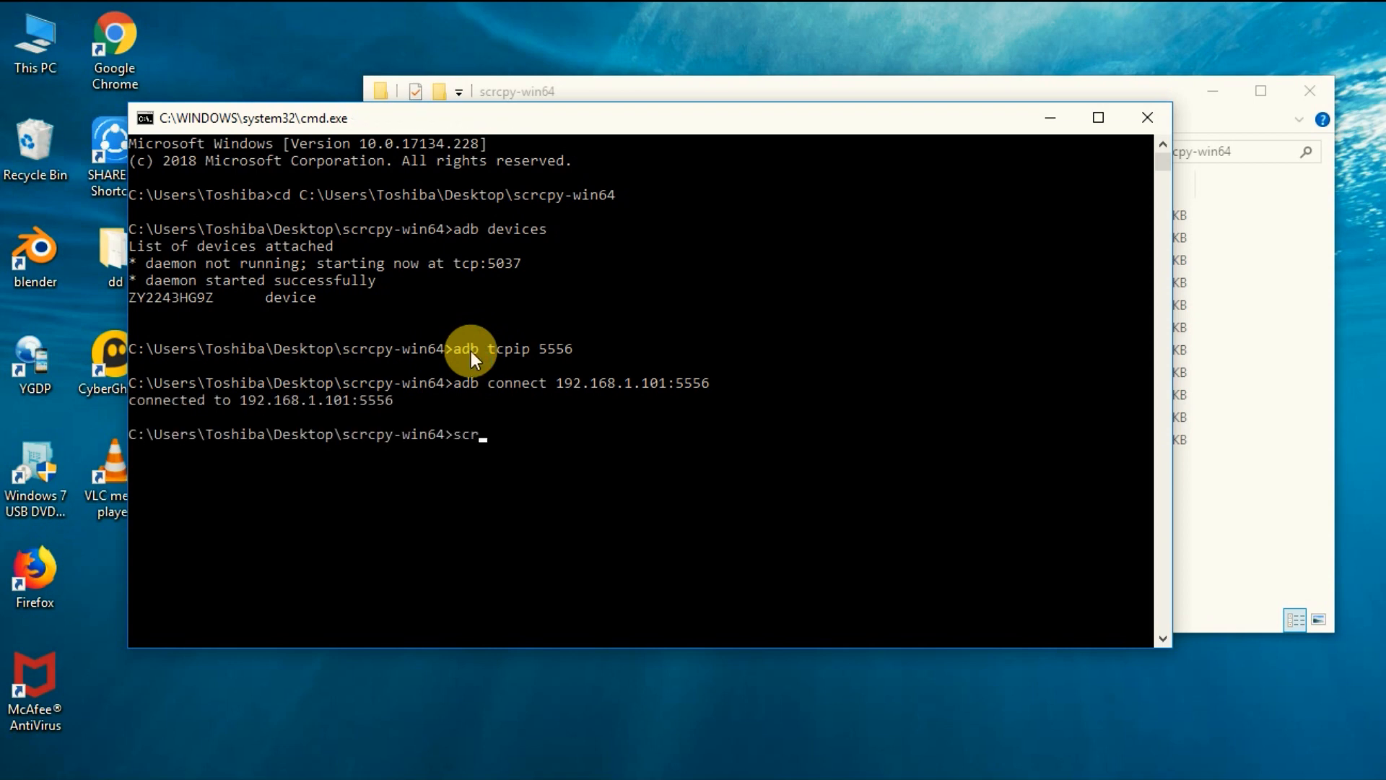
text(cpy)
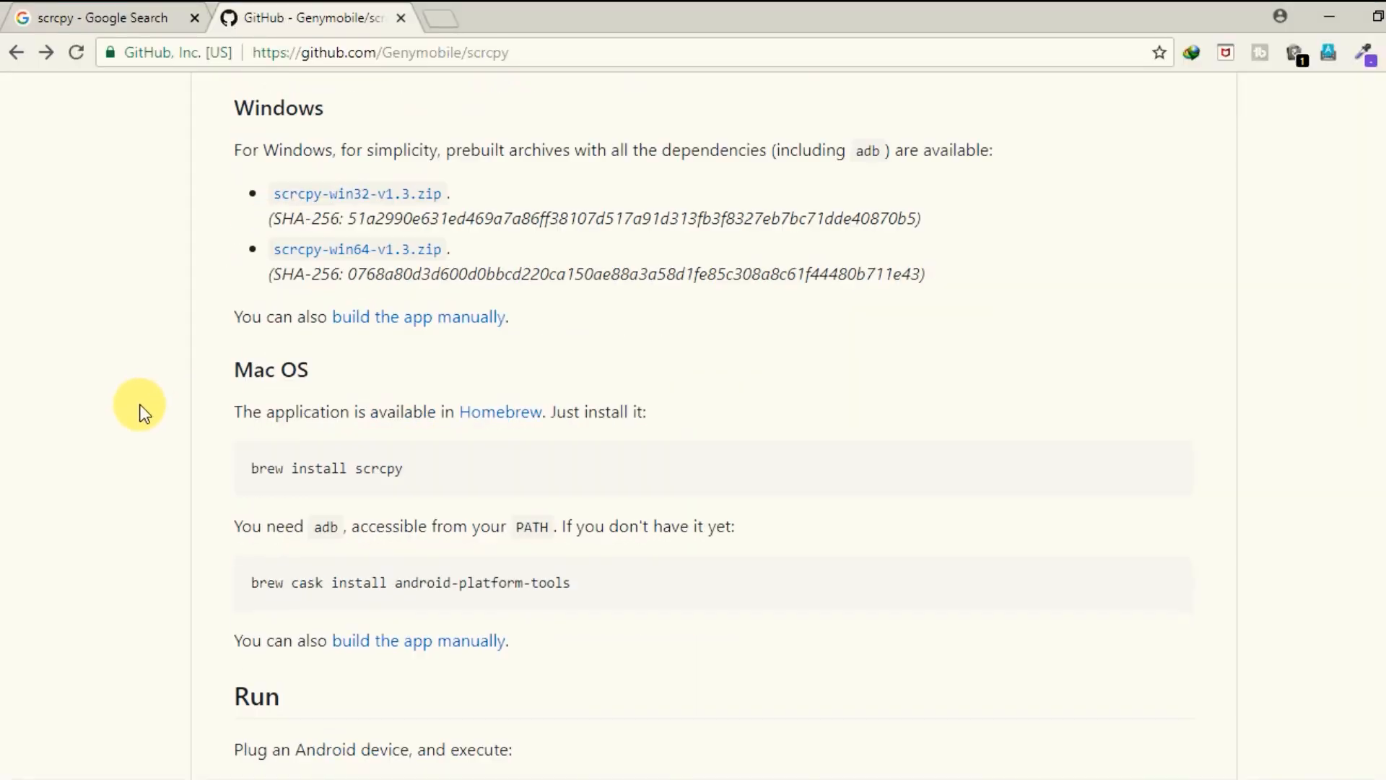
scroll(down, 3)
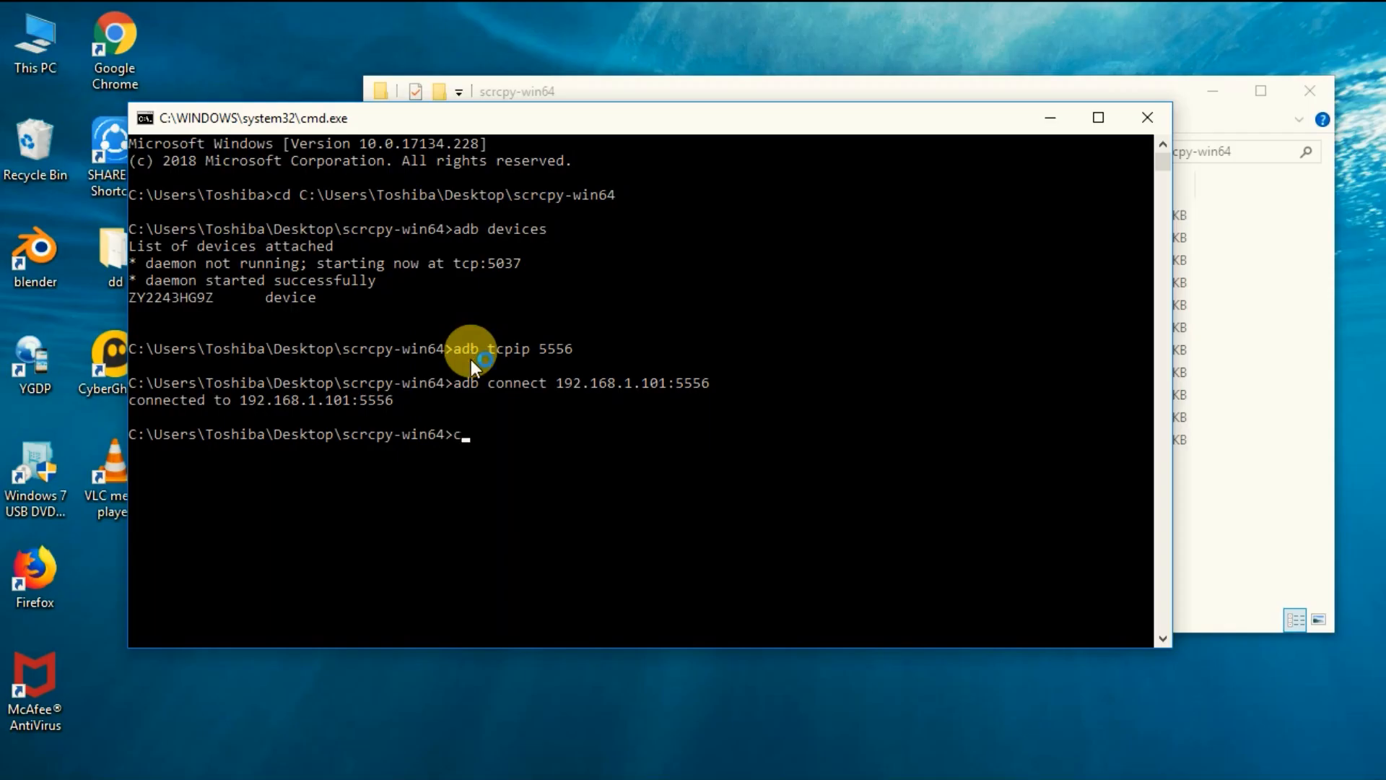
Step: Run scrcpy -b 2M to mirror the phone wirelessly at a 2M bit rate
text(crcpy)
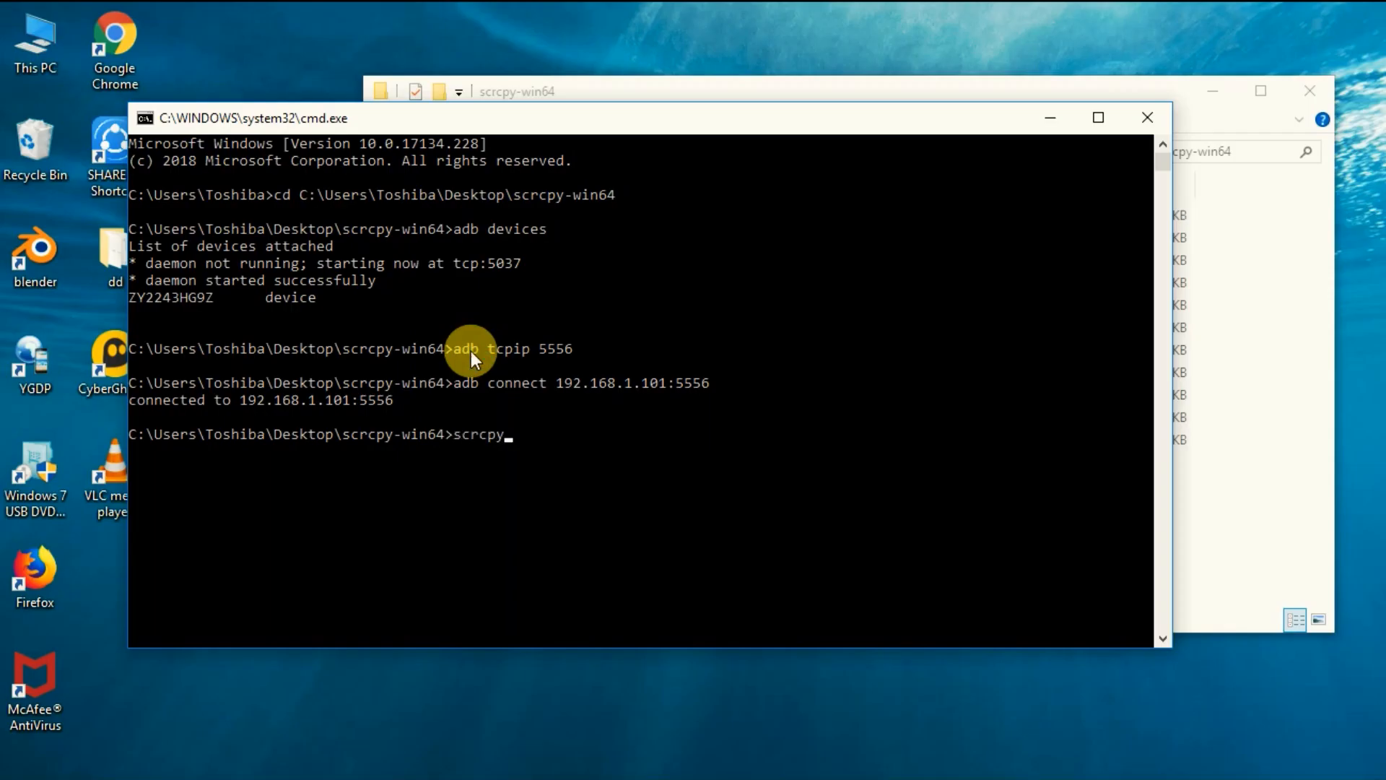
text(-b)
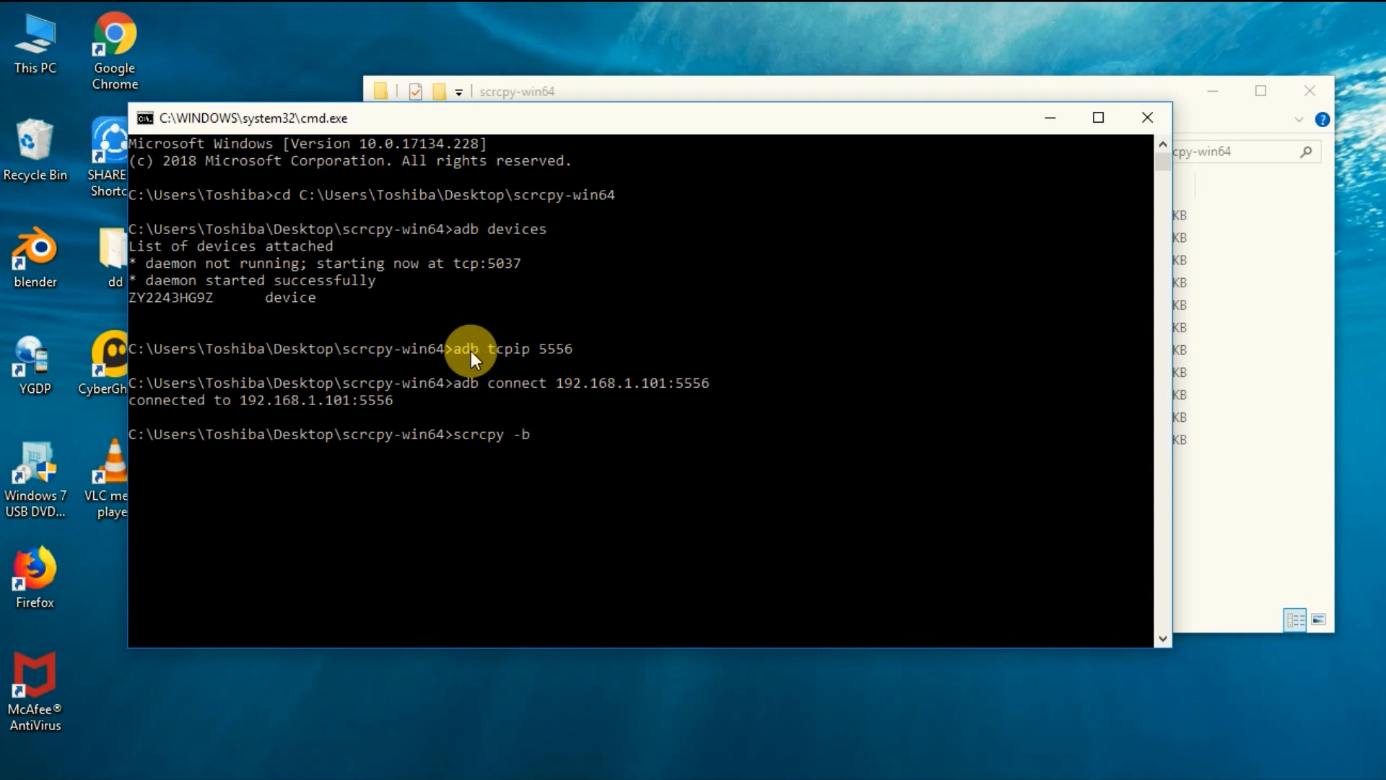
text(2M)
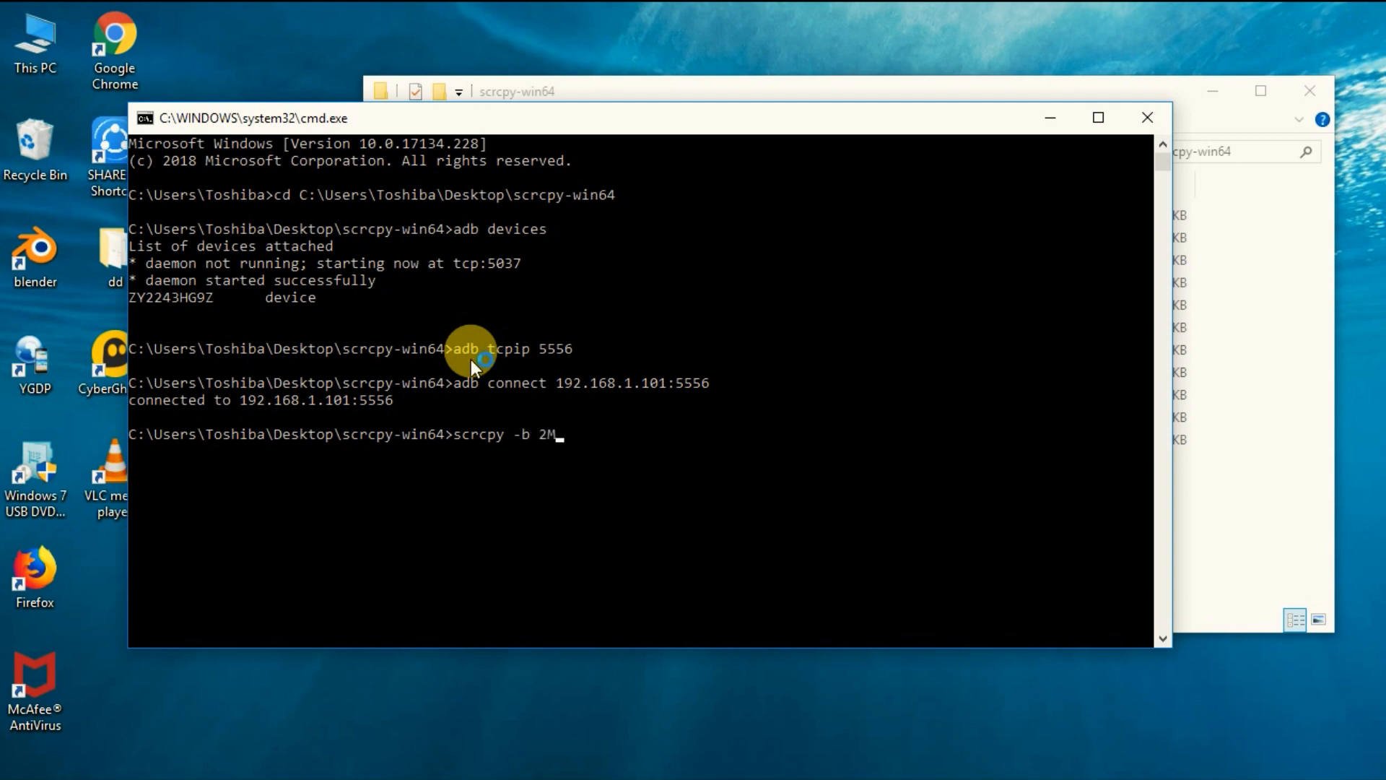
text(-)
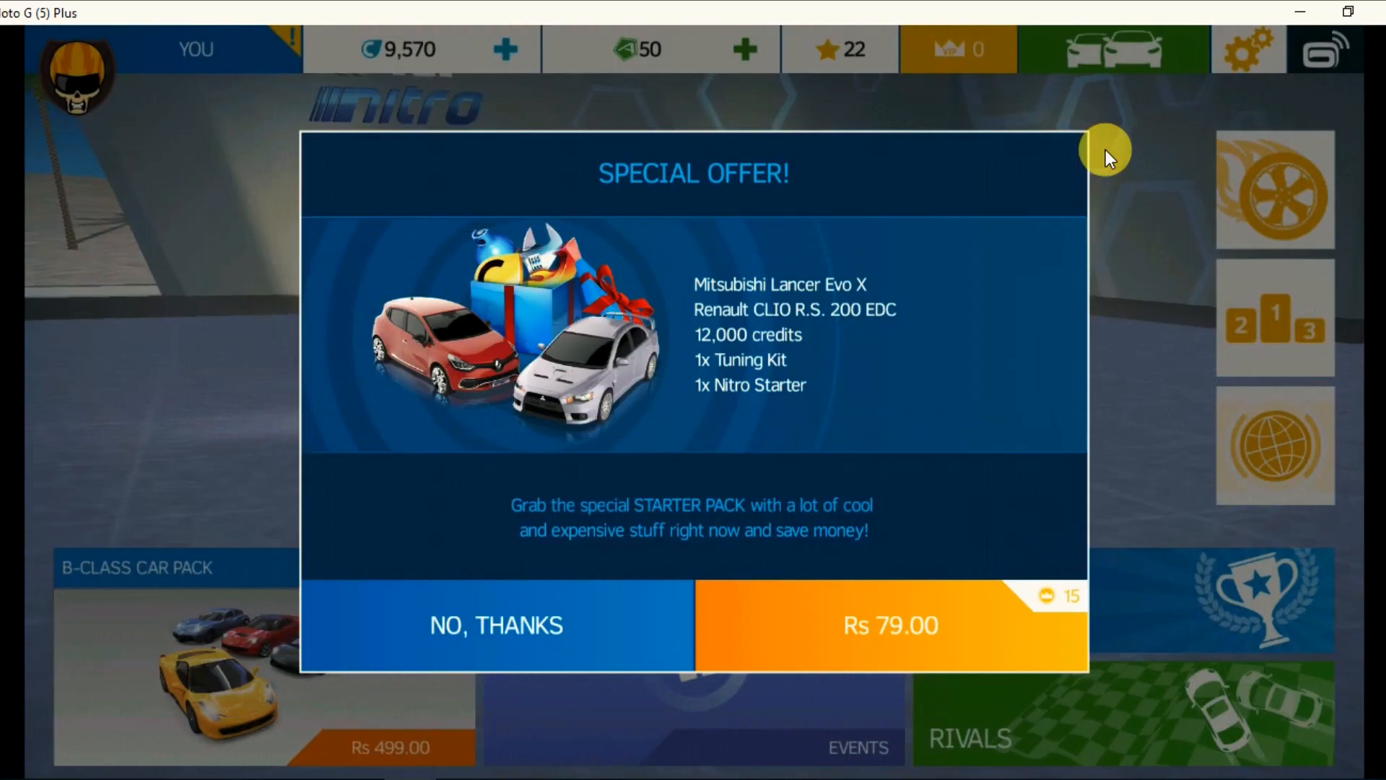
Step: Dismiss the Special Offer popup so the racing game's garage menu shows
click(496, 625)
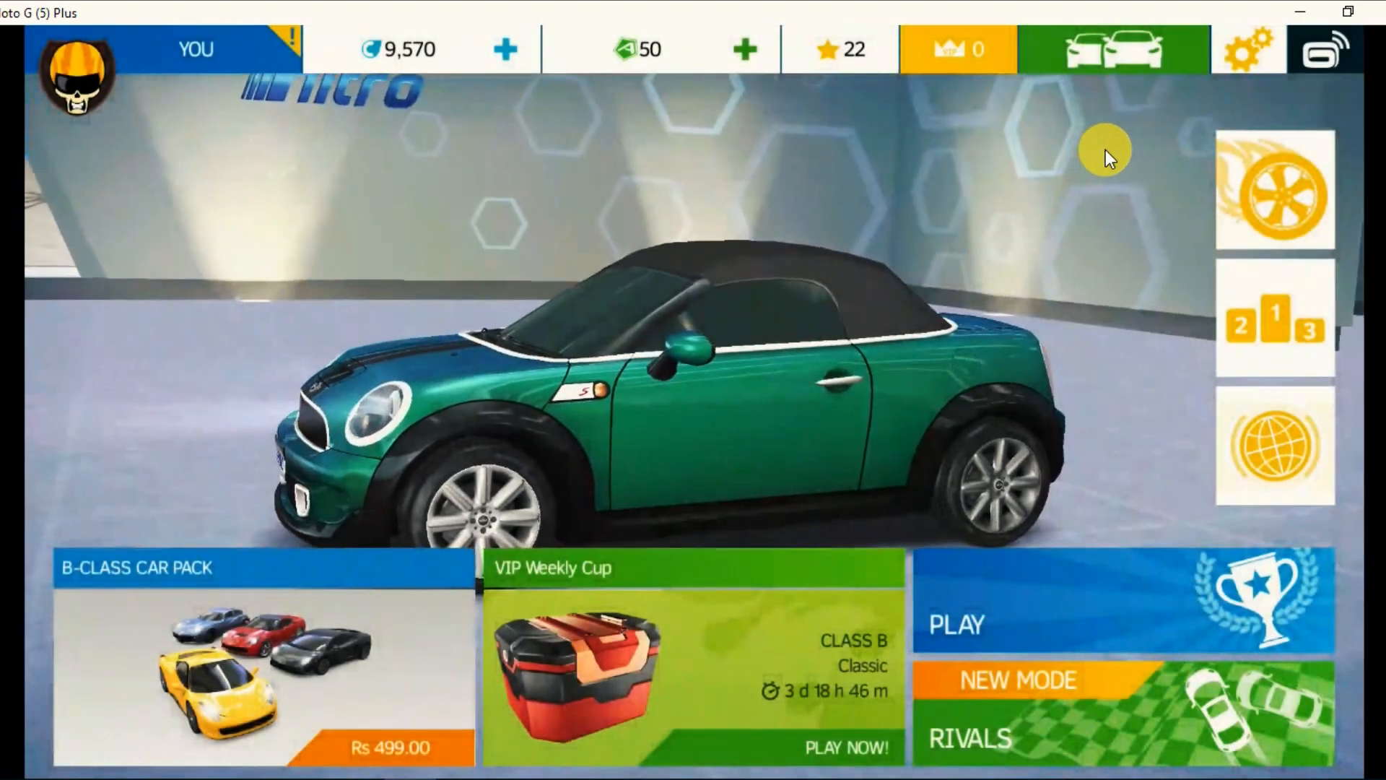